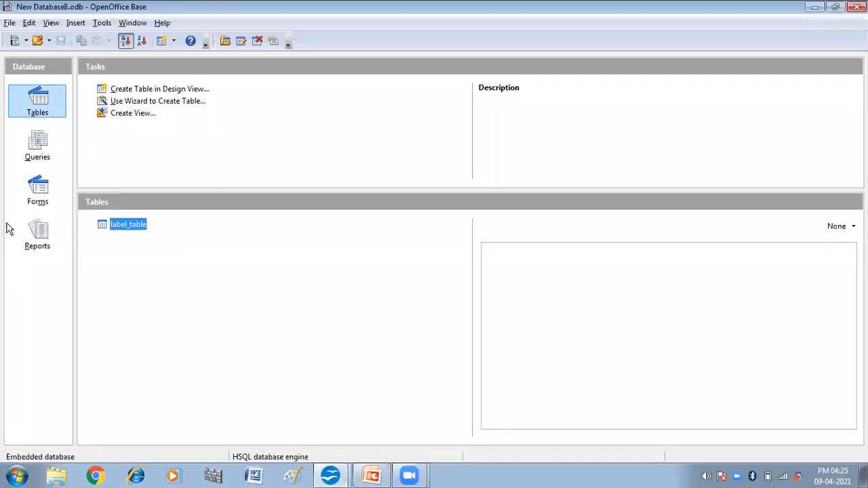
mouse_move(144, 159)
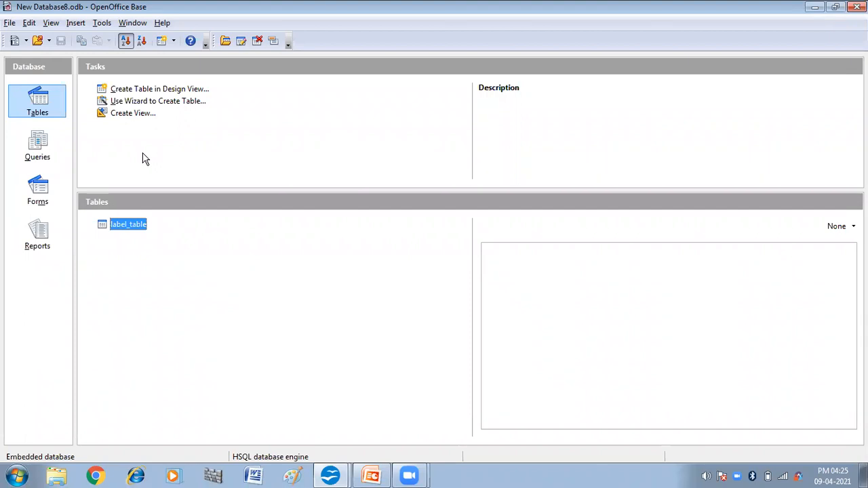
mouse_move(138, 168)
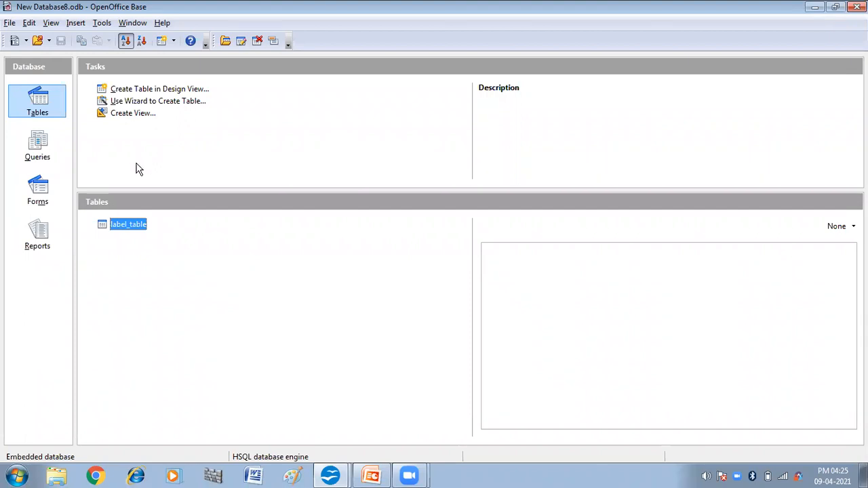
mouse_move(122, 225)
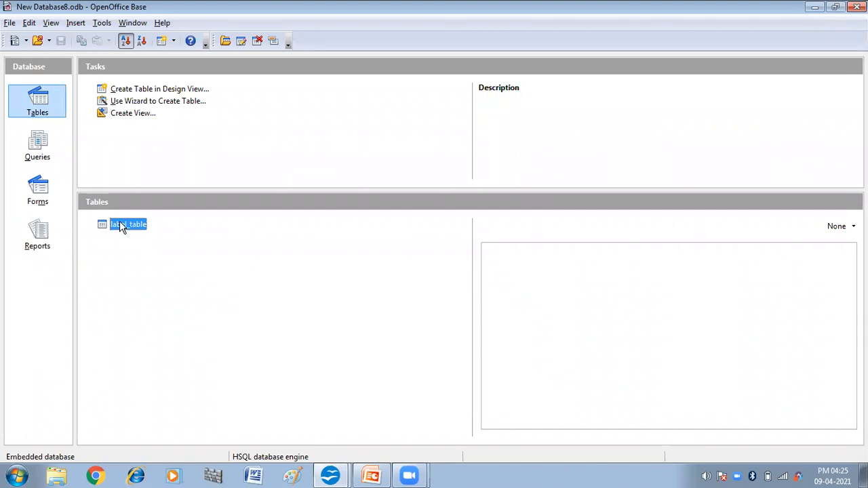
- View label_table's six contact records in Base, then bring up the new-document choices
double_click(127, 224)
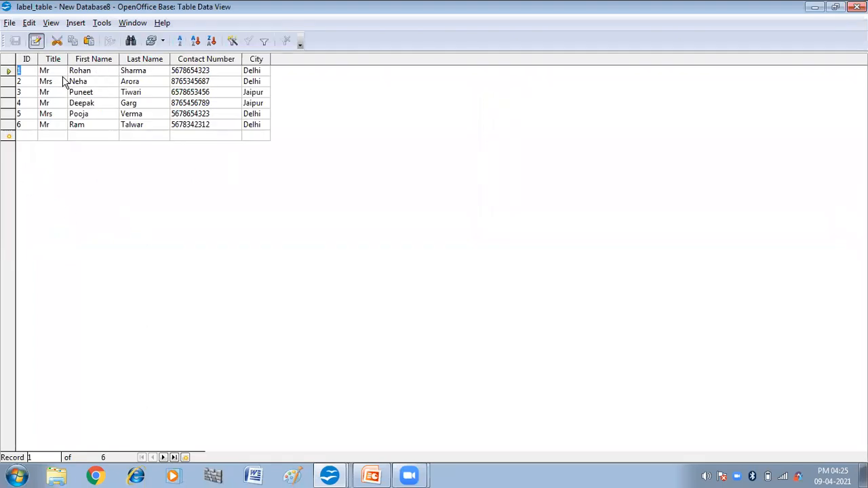
mouse_move(63, 92)
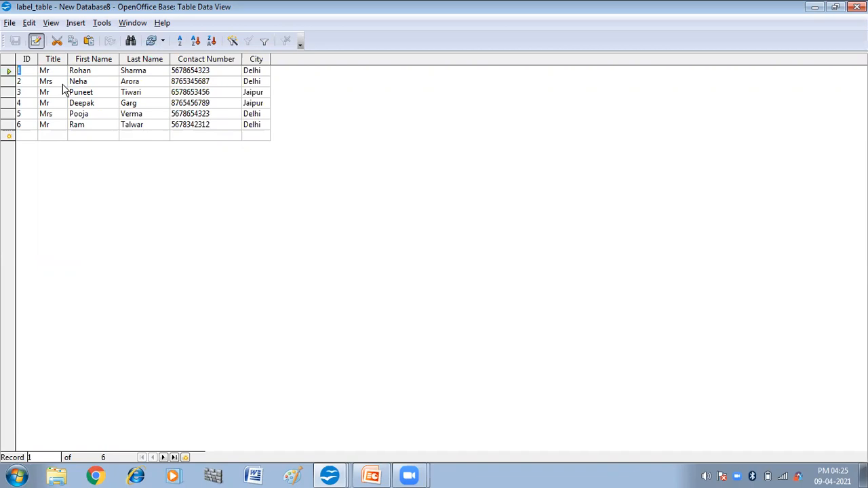
mouse_move(89, 61)
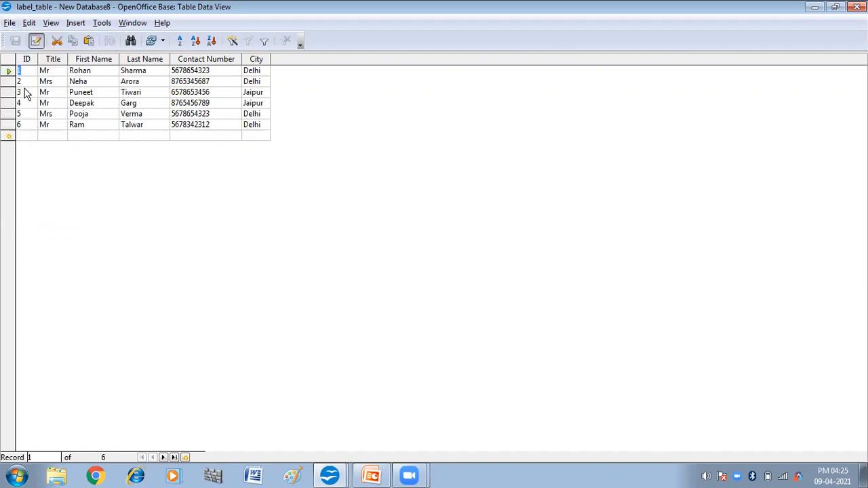
left_click(9, 22)
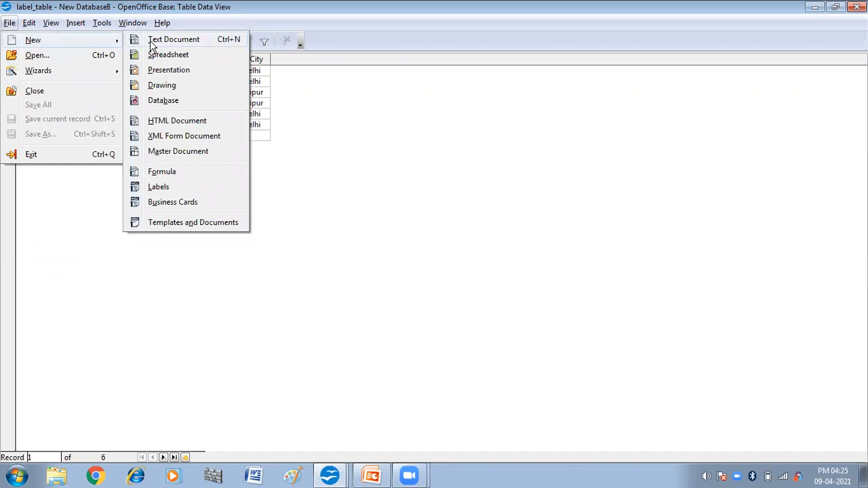
- Create a blank Writer text document and bring up its new-document choices
left_click(174, 38)
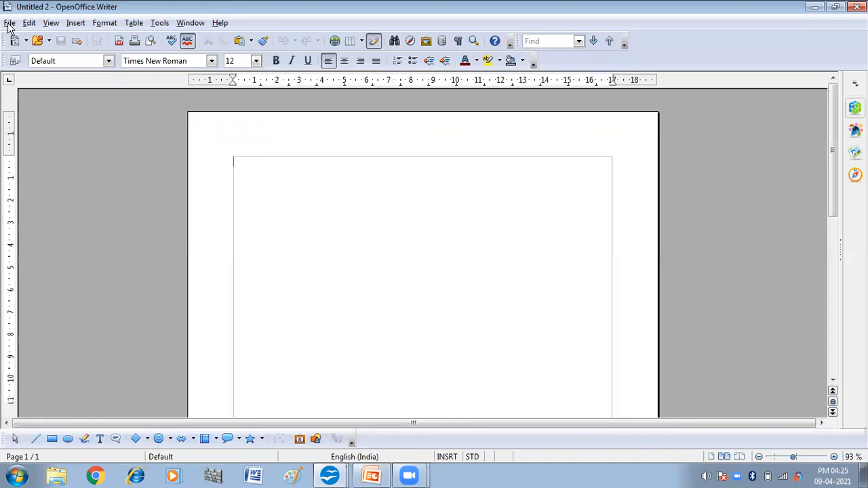
left_click(9, 21)
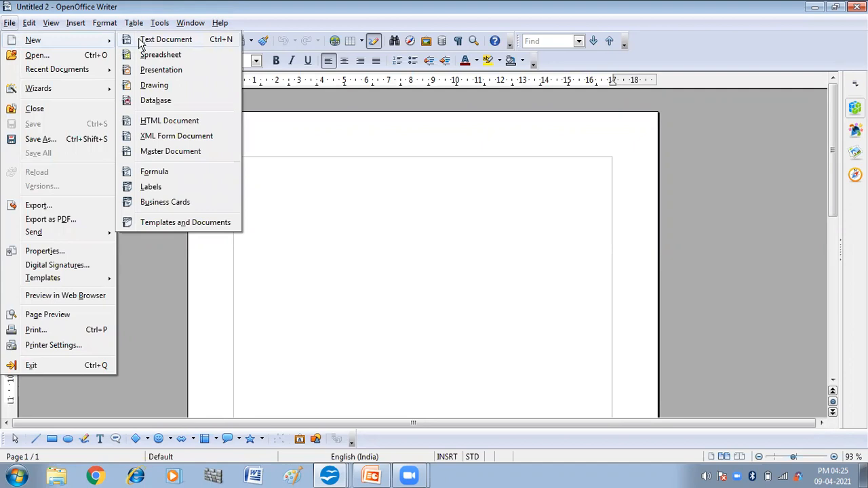
mouse_move(150, 190)
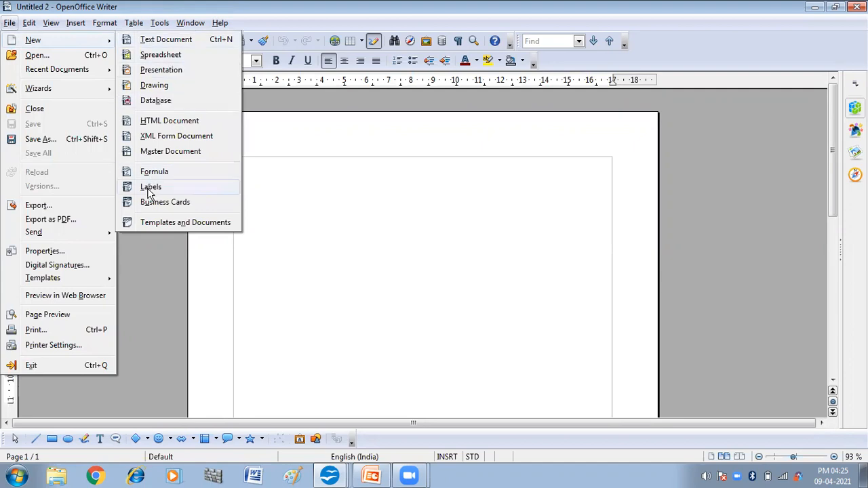
- Start a Labels document using database New Database8 and table label_table
left_click(150, 187)
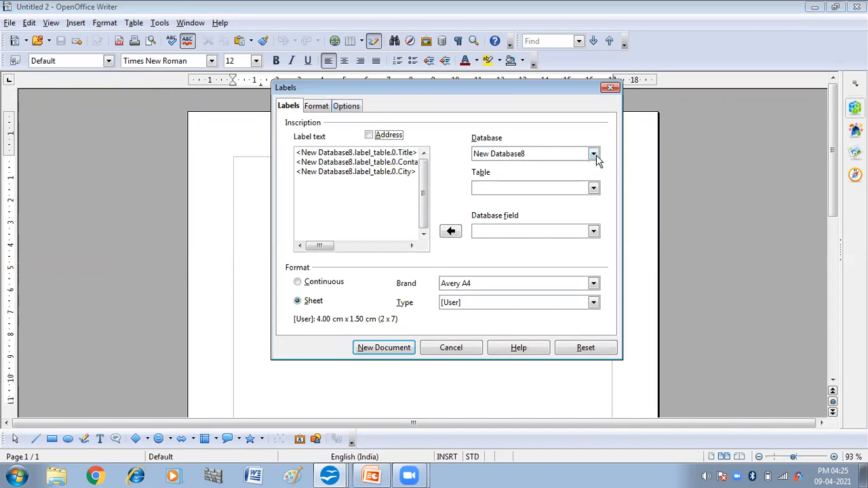
left_click(594, 153)
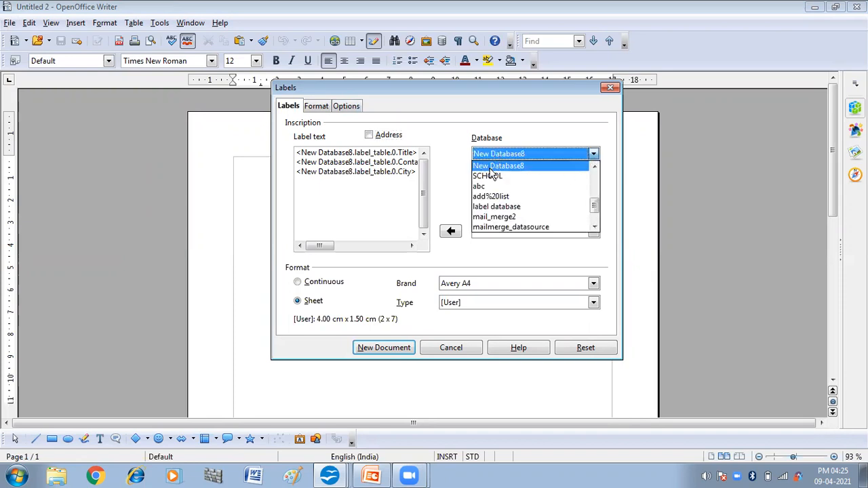
left_click(496, 165)
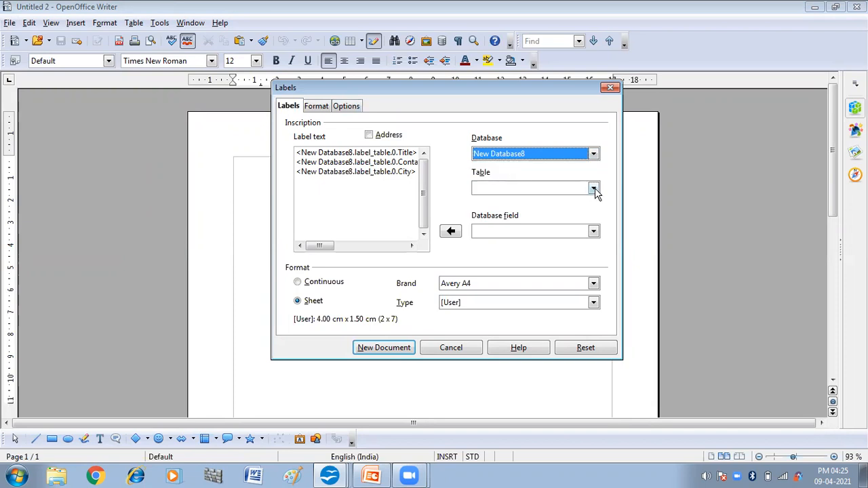
left_click(594, 188)
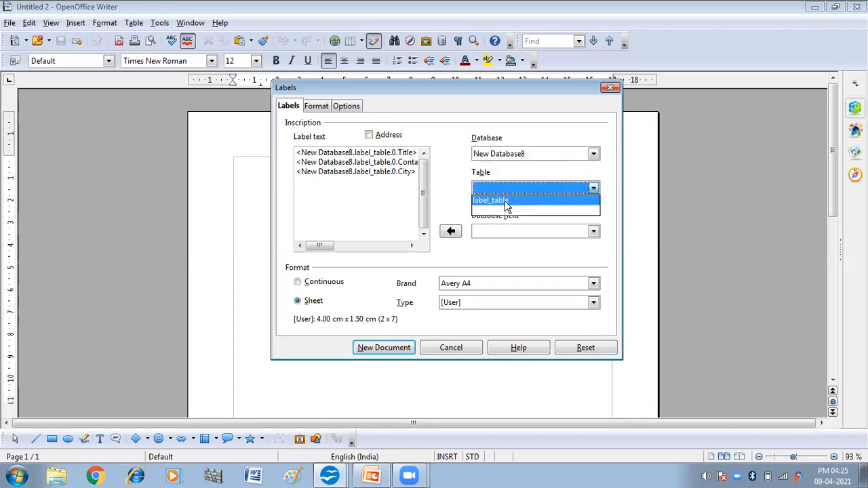
left_click(490, 201)
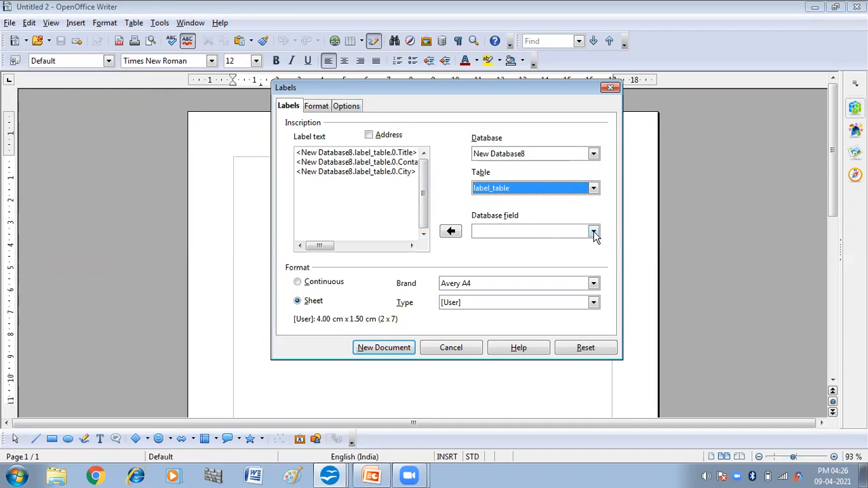
- Clear the old field placeholders from the label text box
left_click(592, 230)
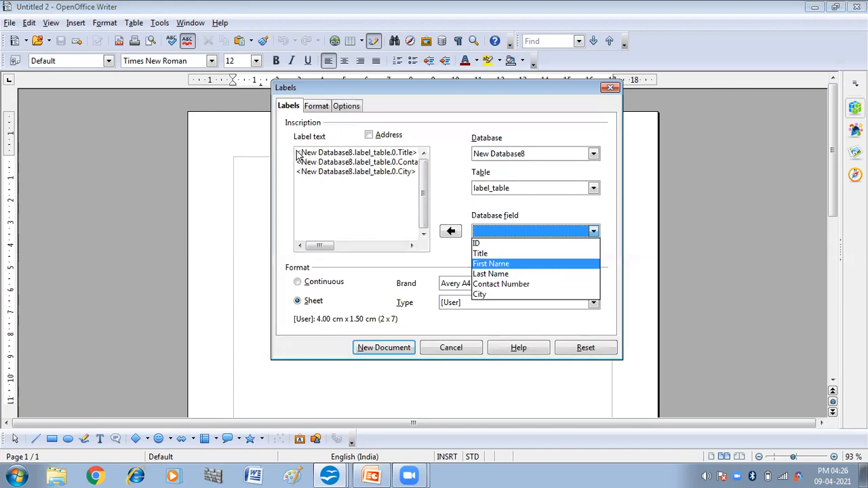
left_click(299, 152)
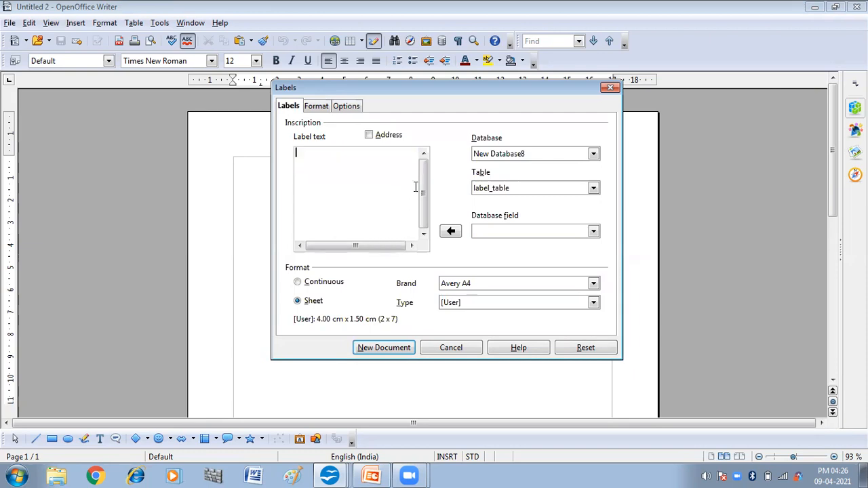
- Insert the Title, First Name and Last Name fields into the label text
left_click(592, 231)
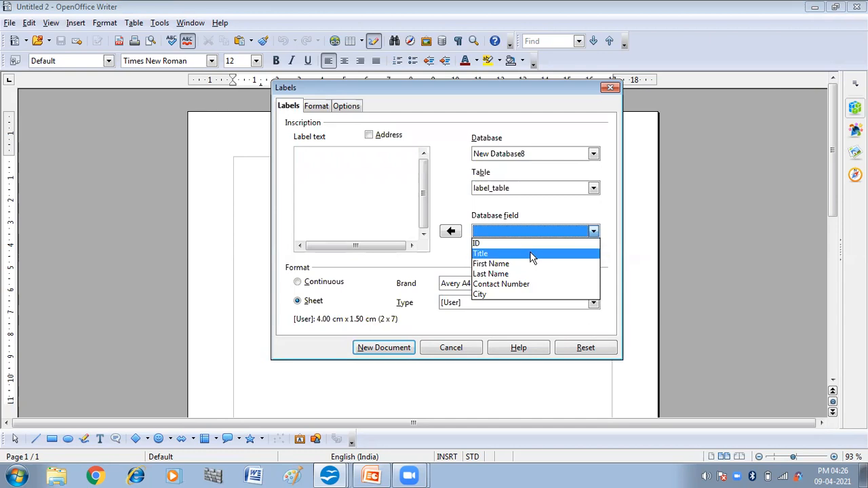
left_click(480, 253)
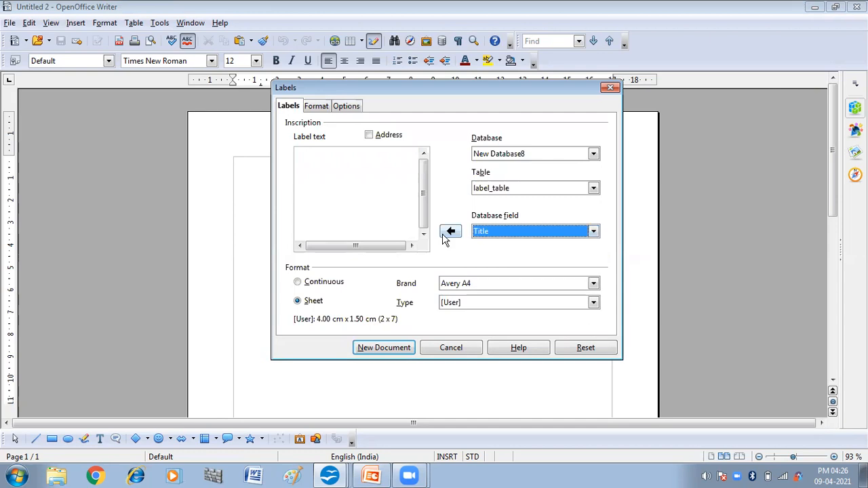
left_click(450, 230)
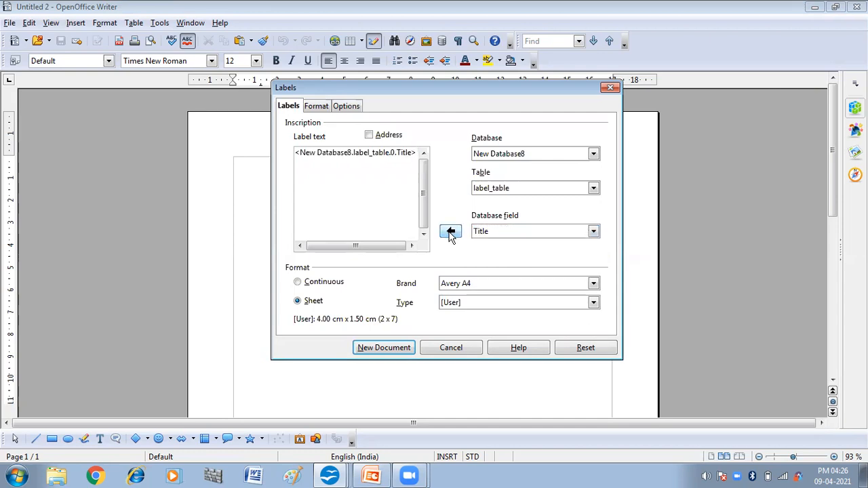
left_click(594, 231)
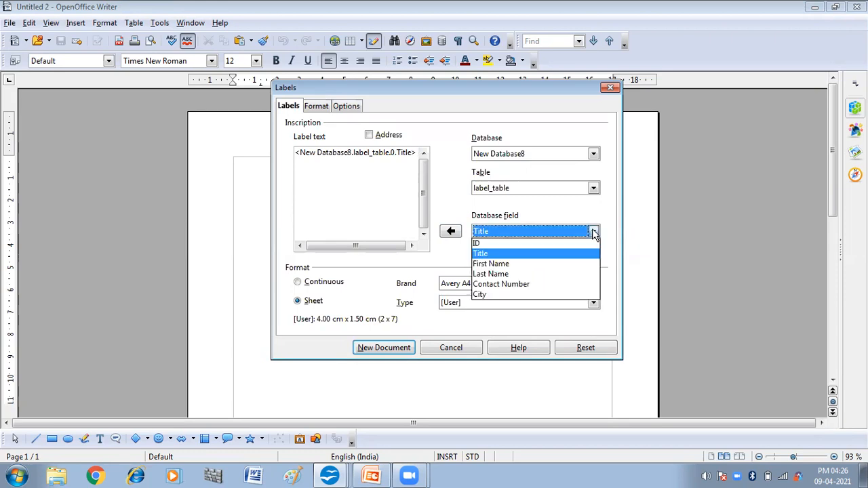
left_click(491, 263)
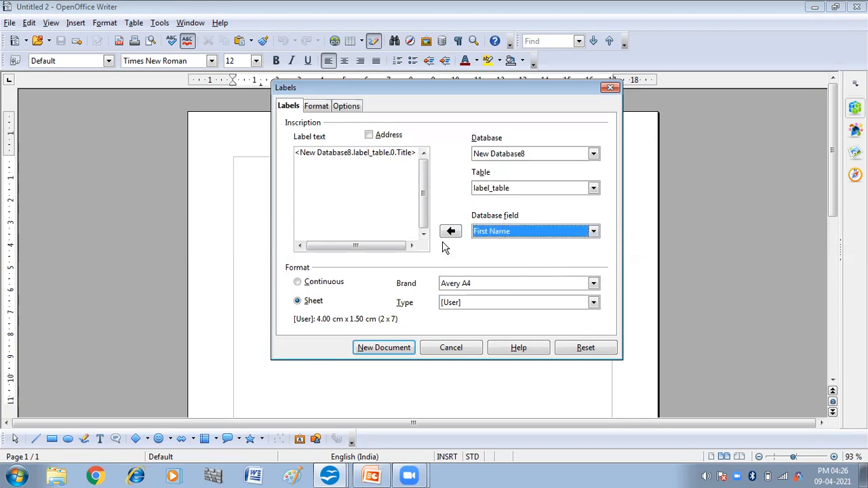
left_click(450, 231)
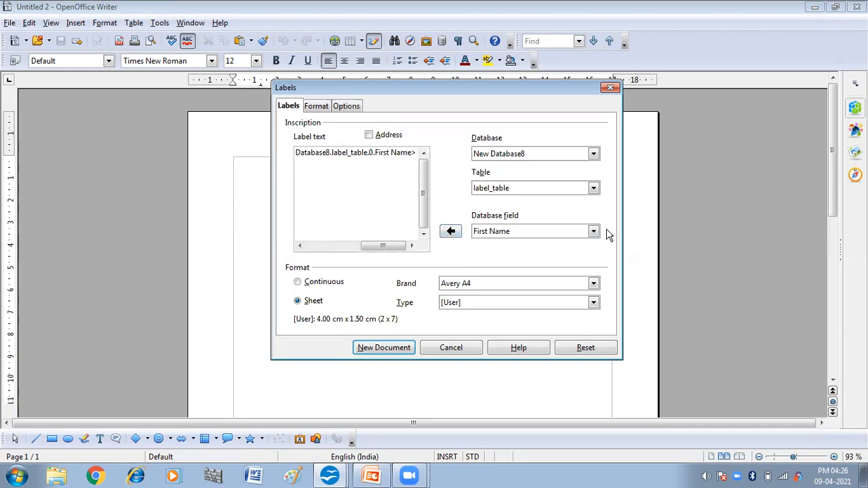
left_click(594, 230)
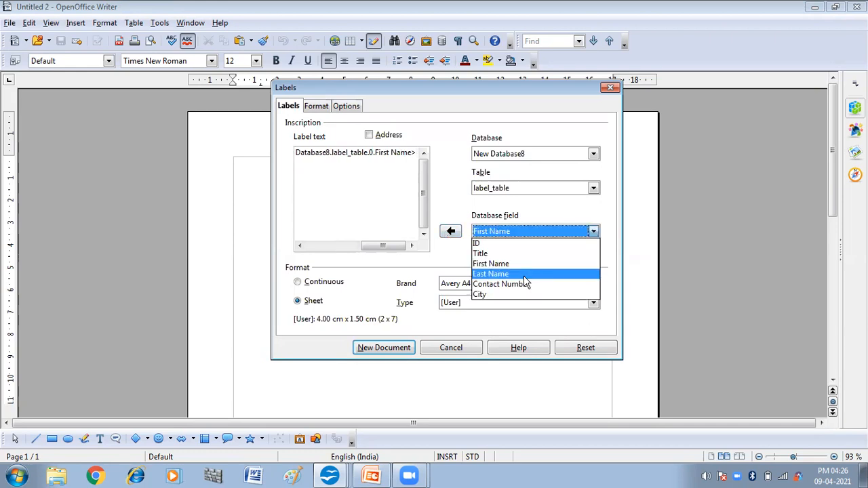
left_click(491, 274)
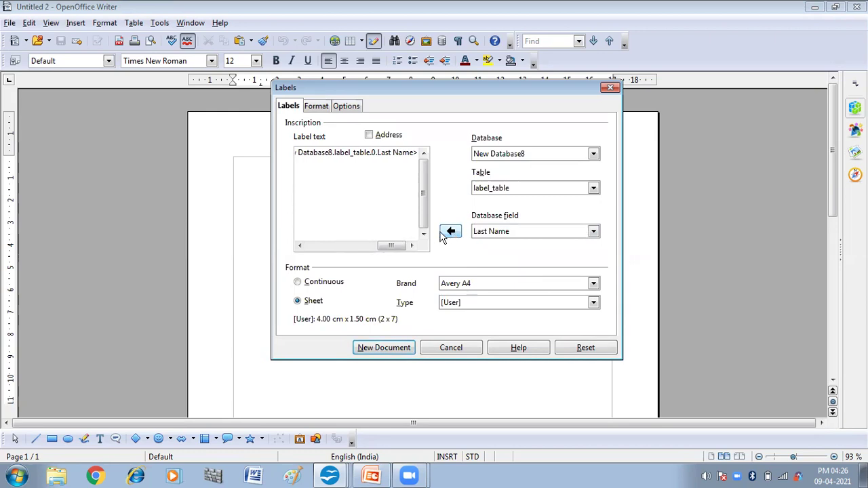
mouse_move(450, 233)
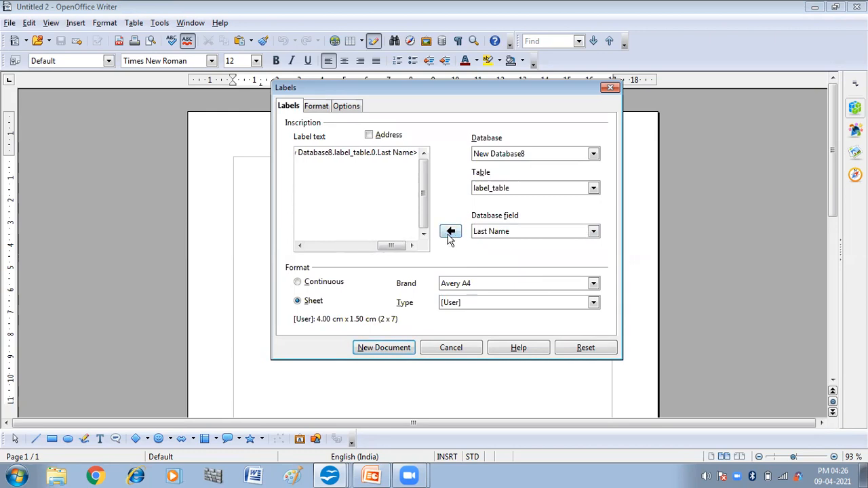
left_click(450, 230)
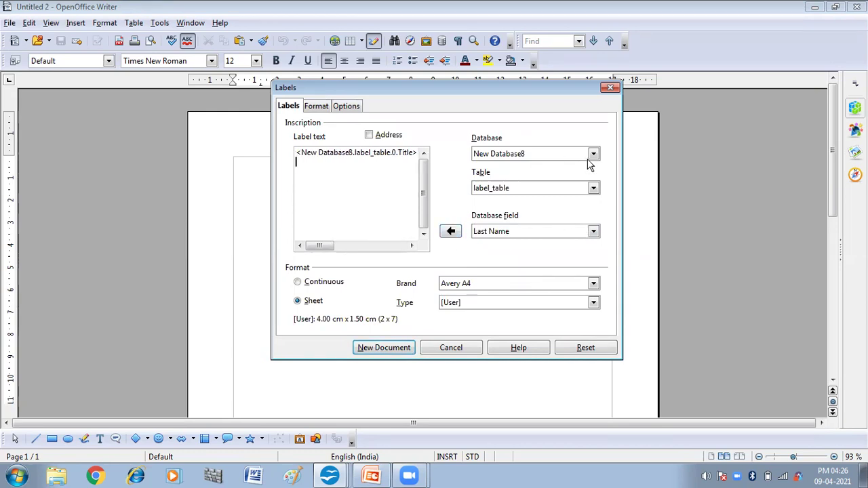
- Insert the Contact Number field and select City as the next field
left_click(592, 231)
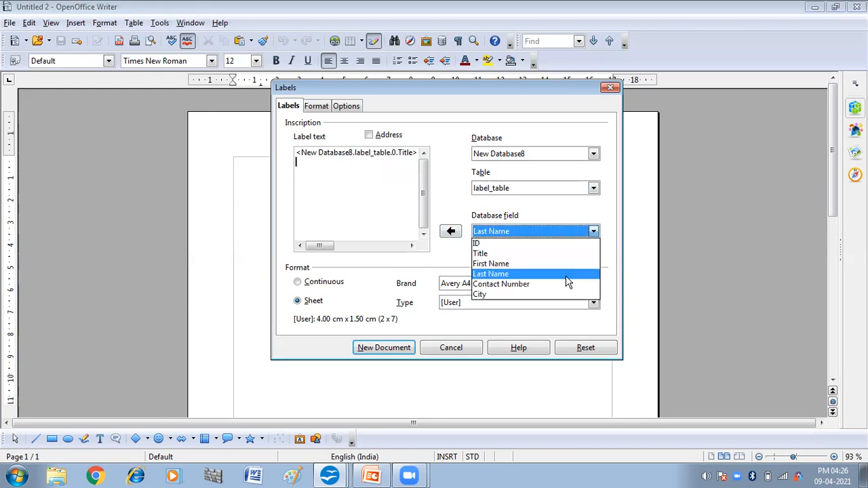
left_click(502, 283)
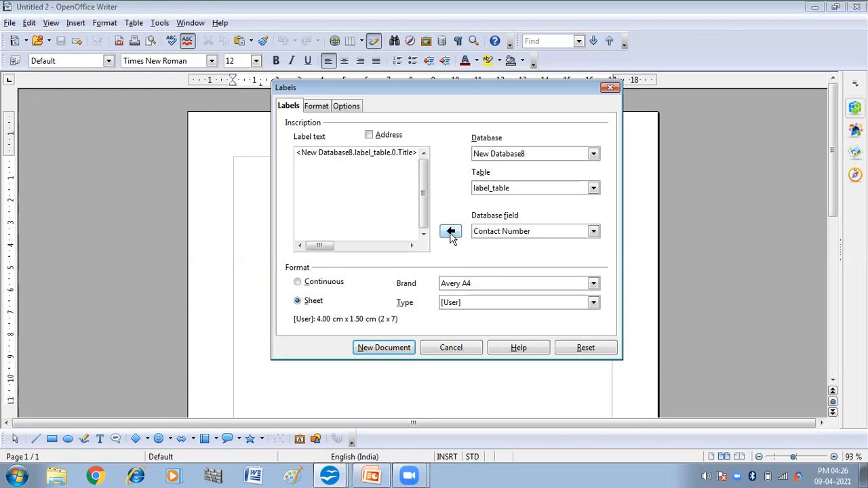
left_click(450, 230)
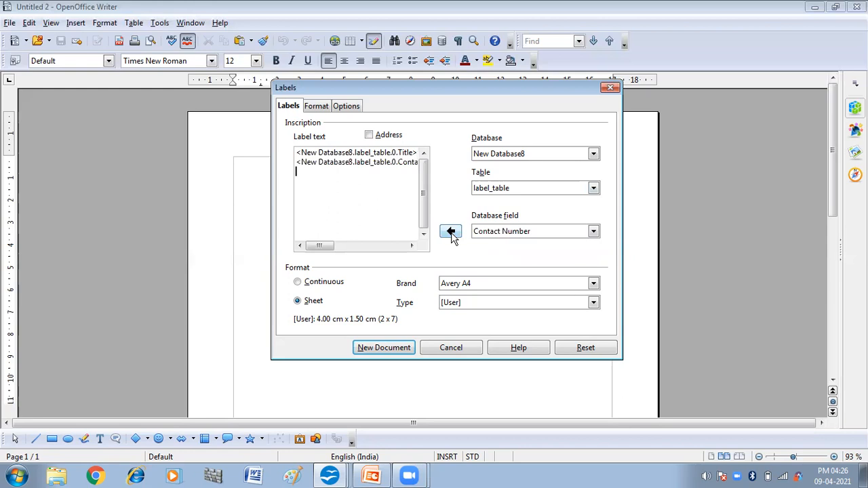
left_click(594, 231)
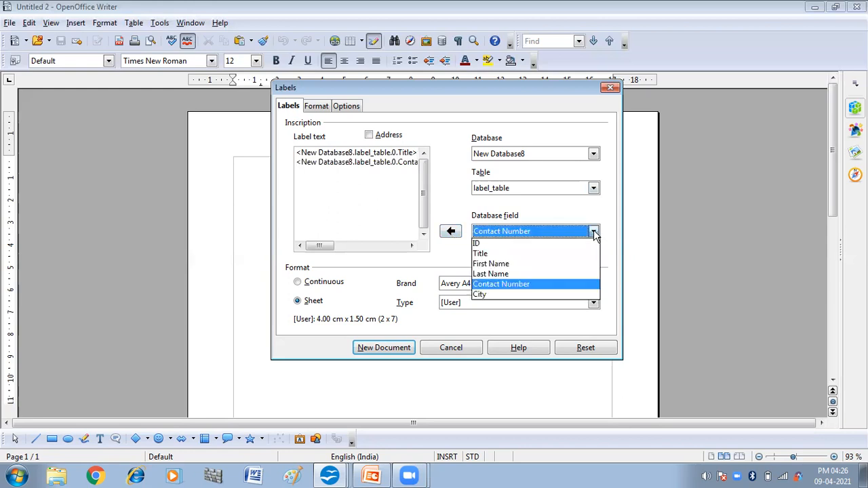
left_click(480, 293)
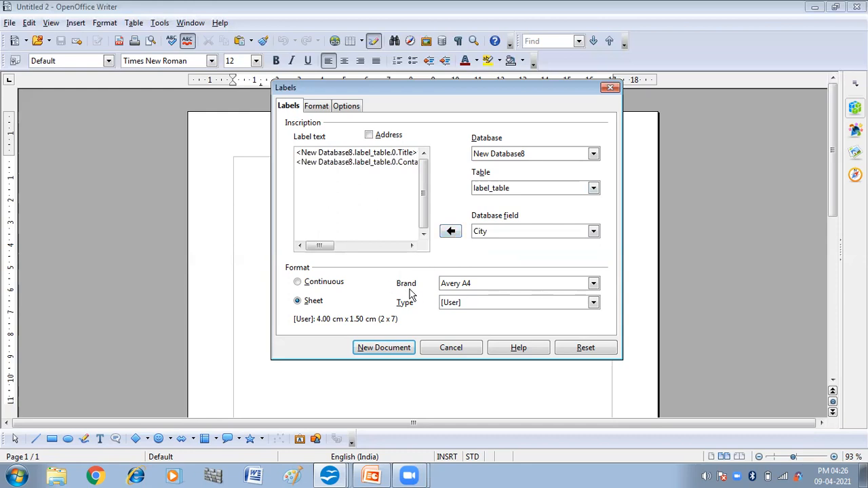
- Insert the City field as another label line, then list the label types
left_click(450, 231)
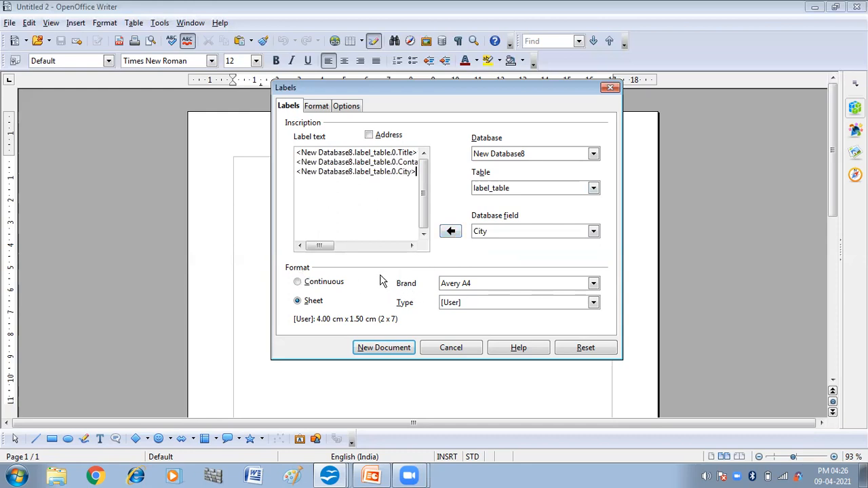
mouse_move(418, 310)
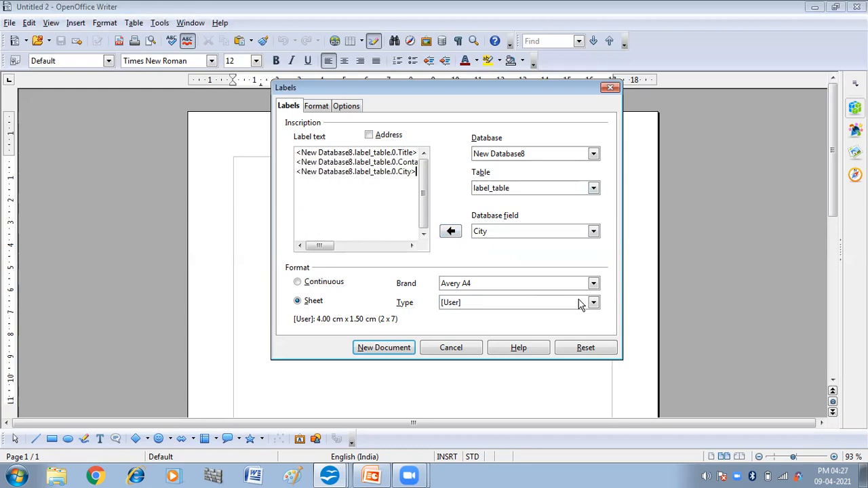
left_click(592, 303)
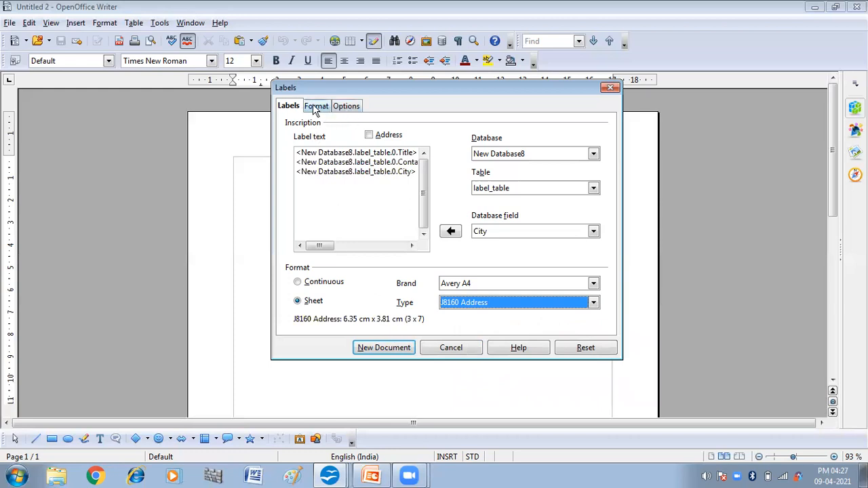
- Show the Format settings for the J8160 Address sheet: 6.35 × 3.81 cm, 3 columns, 7 rows
left_click(316, 106)
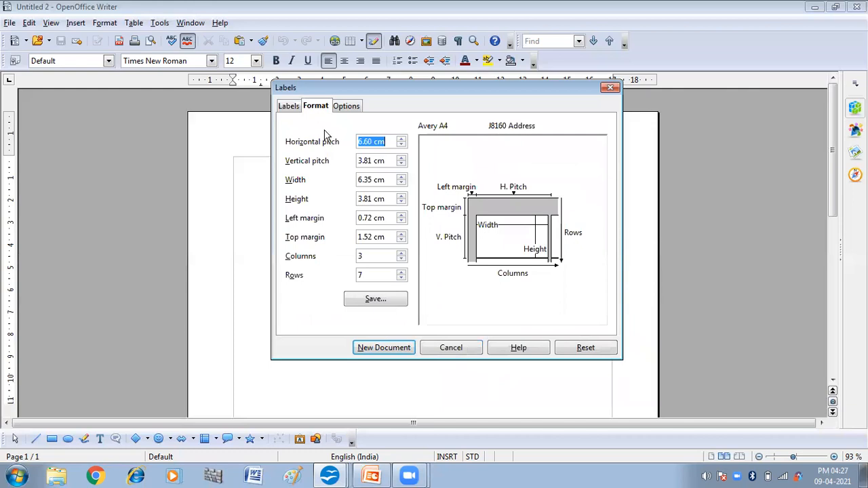
mouse_move(323, 268)
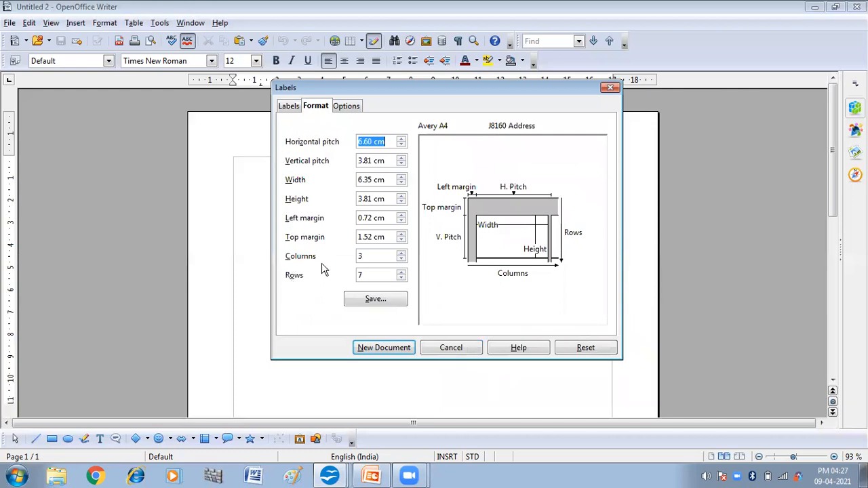
mouse_move(291, 311)
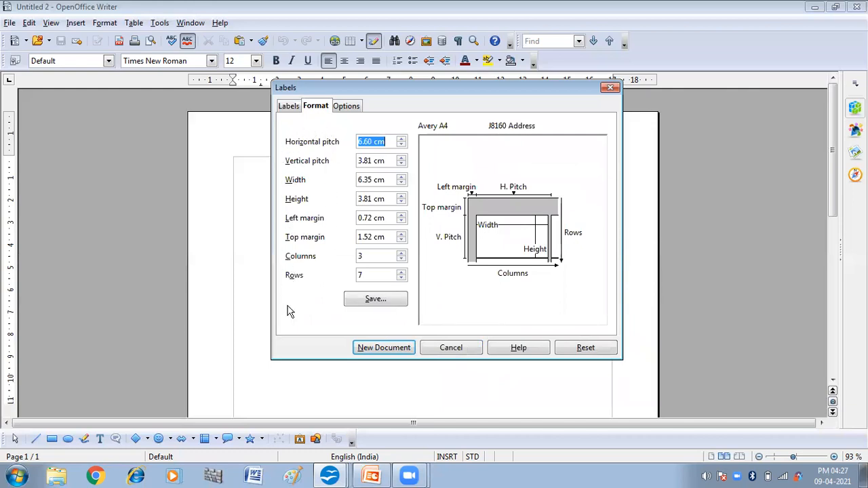
mouse_move(334, 151)
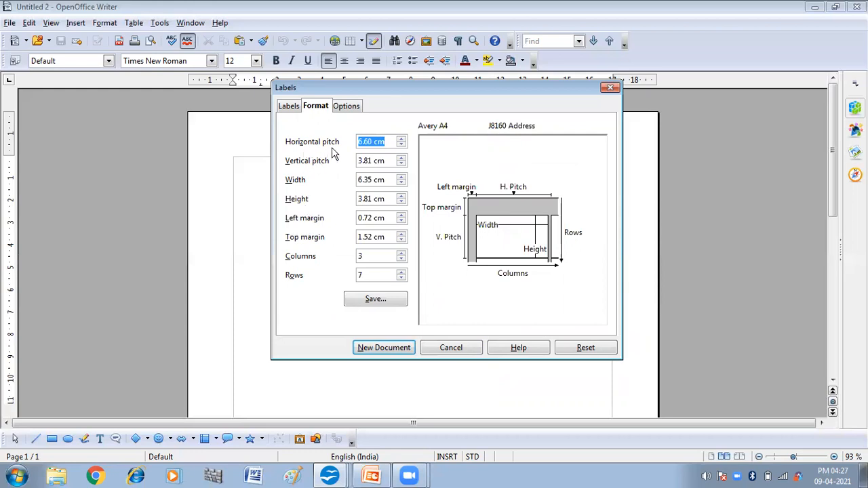
mouse_move(564, 198)
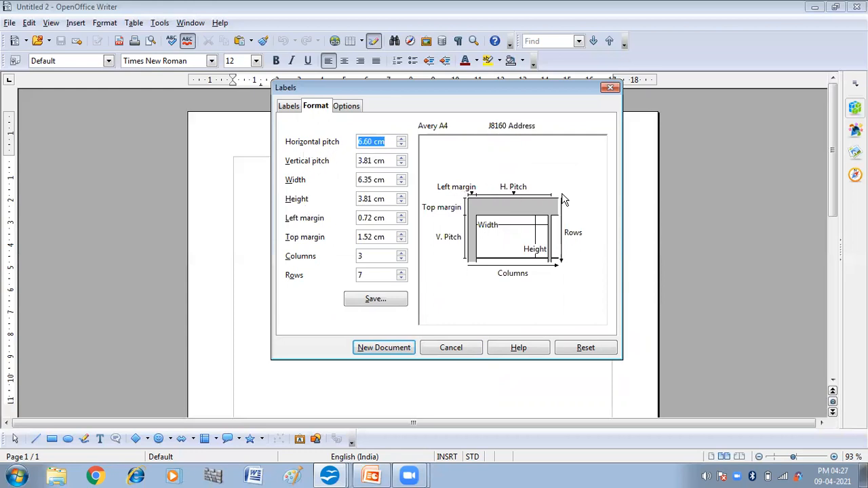
mouse_move(553, 202)
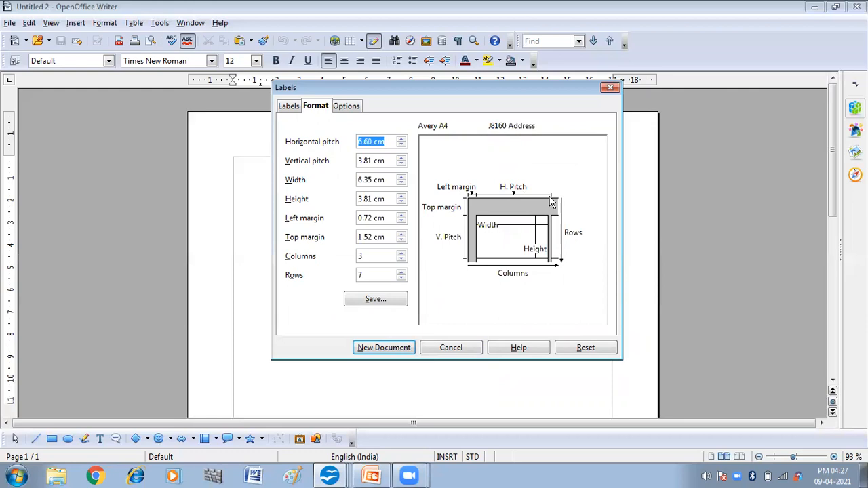
mouse_move(556, 201)
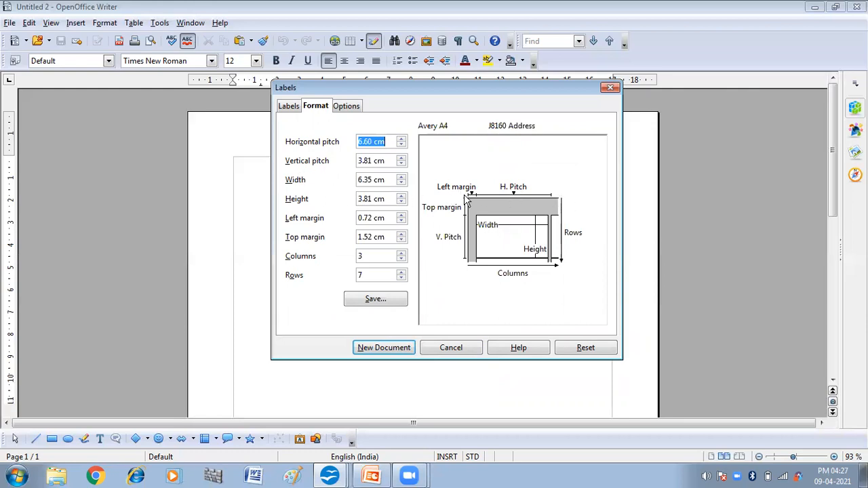
mouse_move(466, 275)
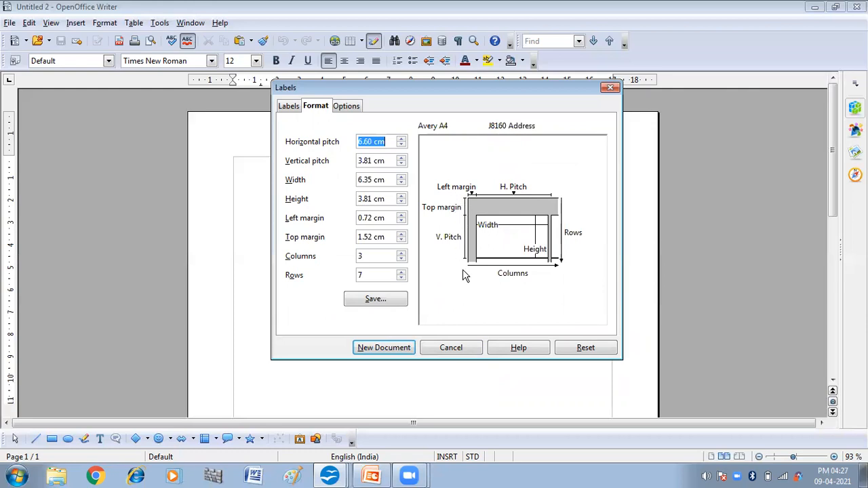
mouse_move(334, 190)
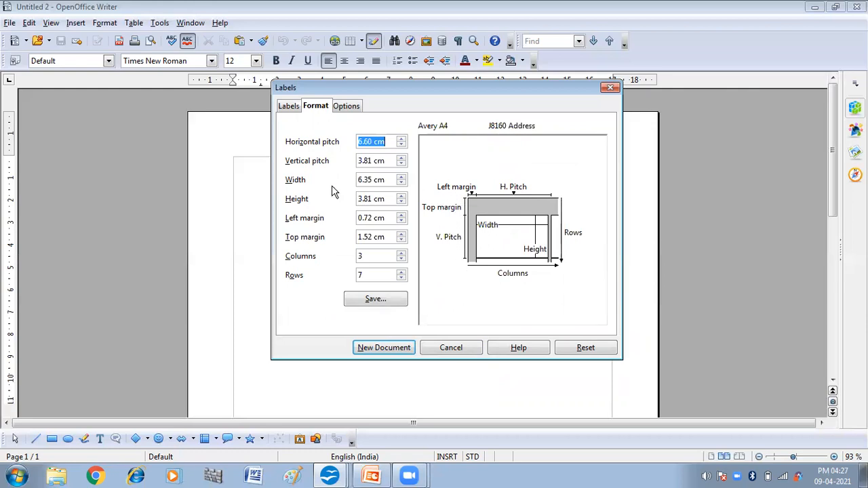
mouse_move(301, 209)
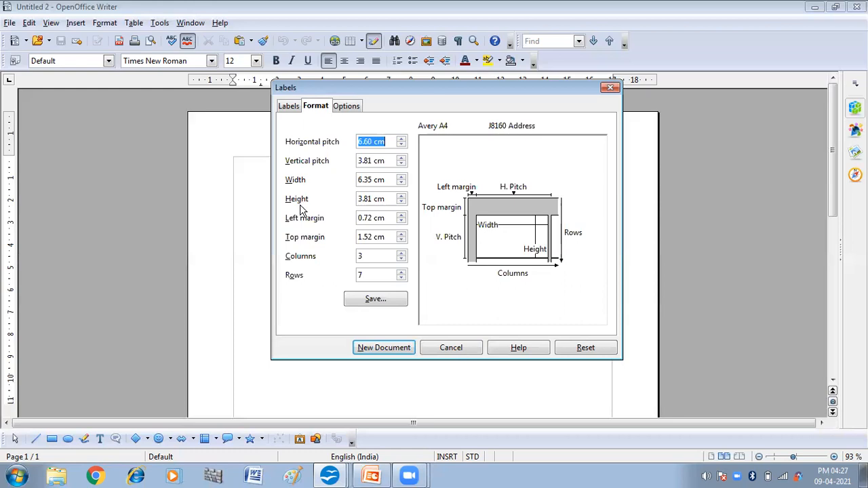
mouse_move(346, 254)
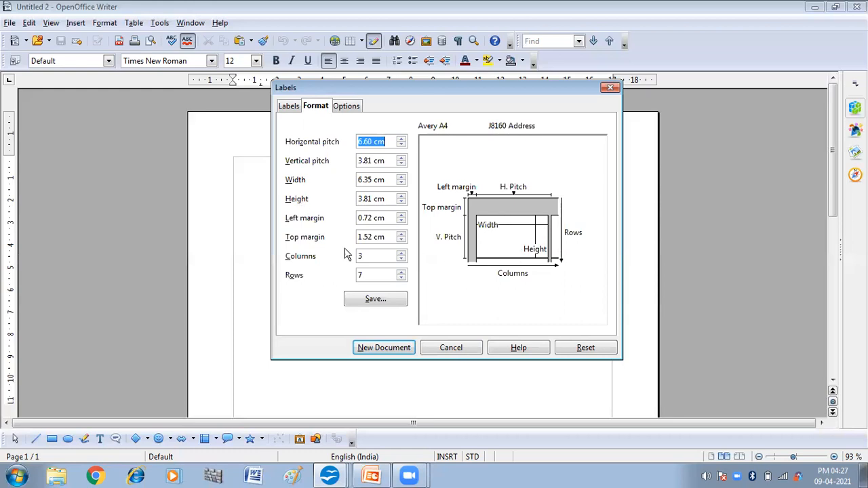
mouse_move(516, 206)
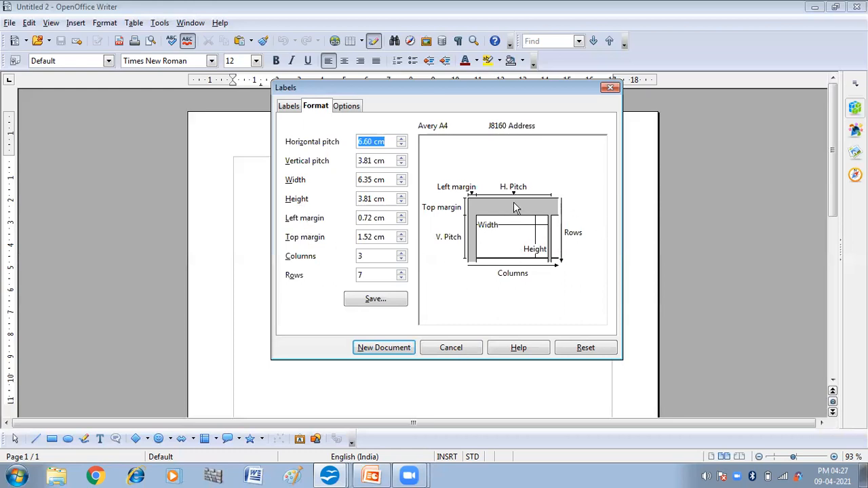
mouse_move(516, 195)
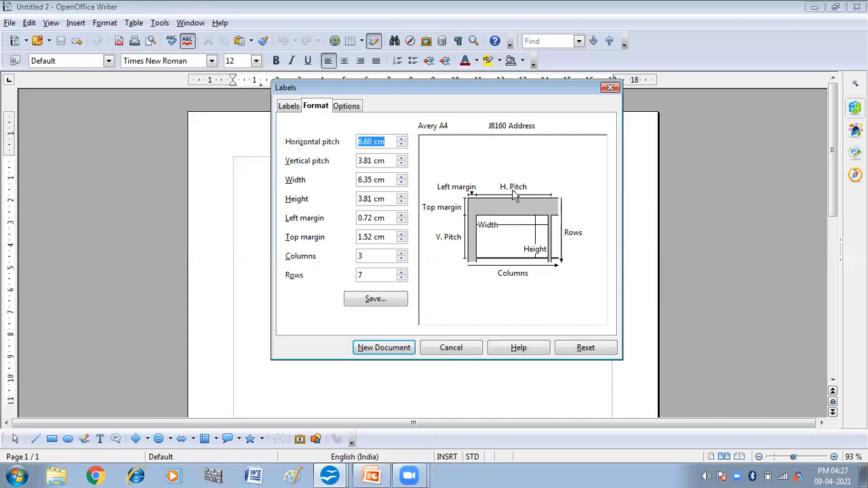
mouse_move(342, 249)
type("4.6")
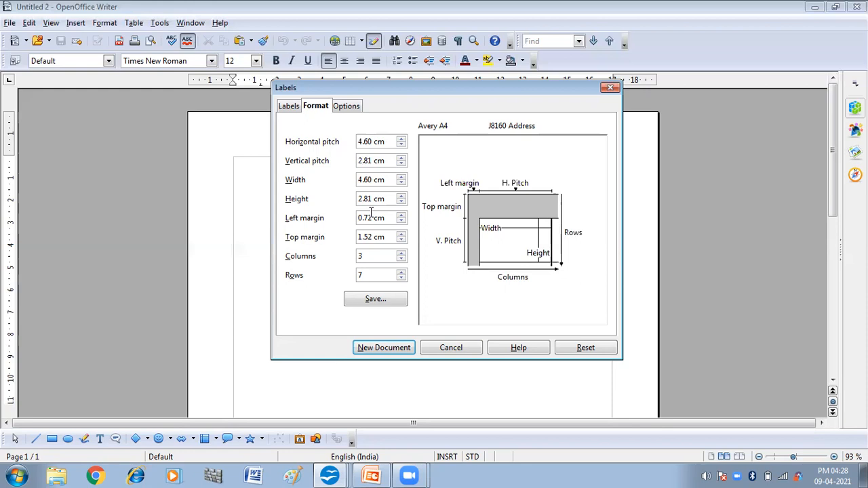
mouse_move(371, 211)
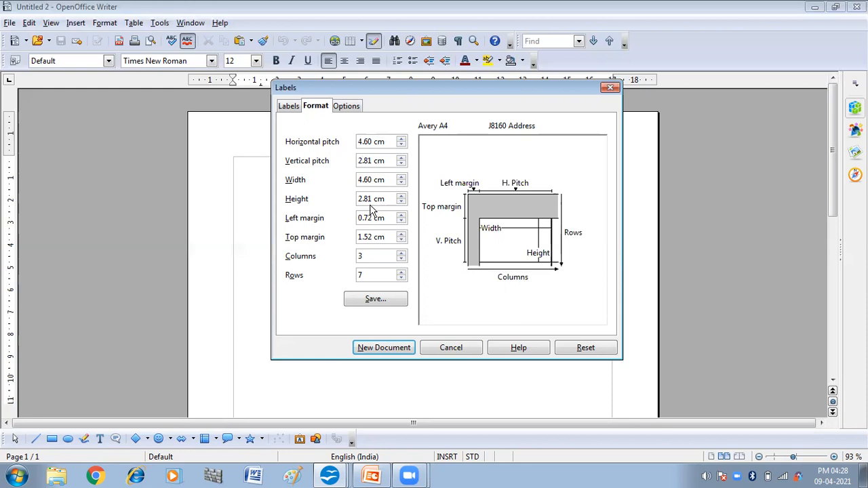
mouse_move(370, 222)
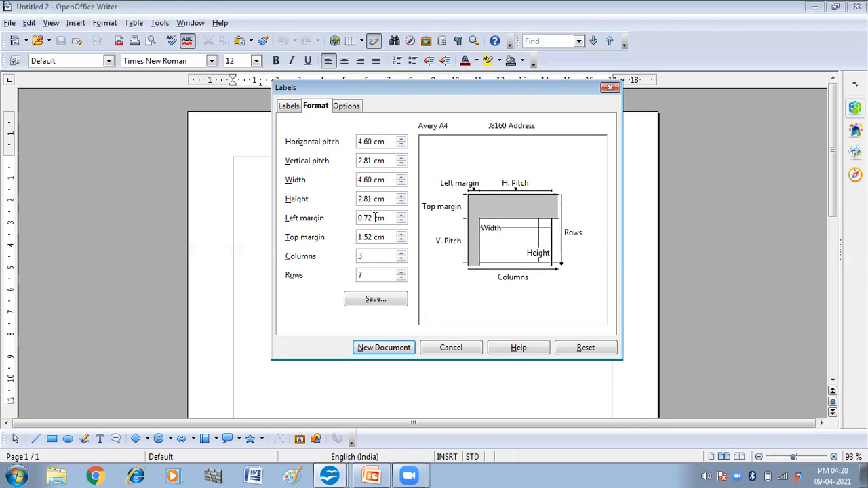
- Set 4.60 × 2.81 cm labels with 0.18 and 0.60 cm margins in 2 columns
type("0.cm")
type("0.6")
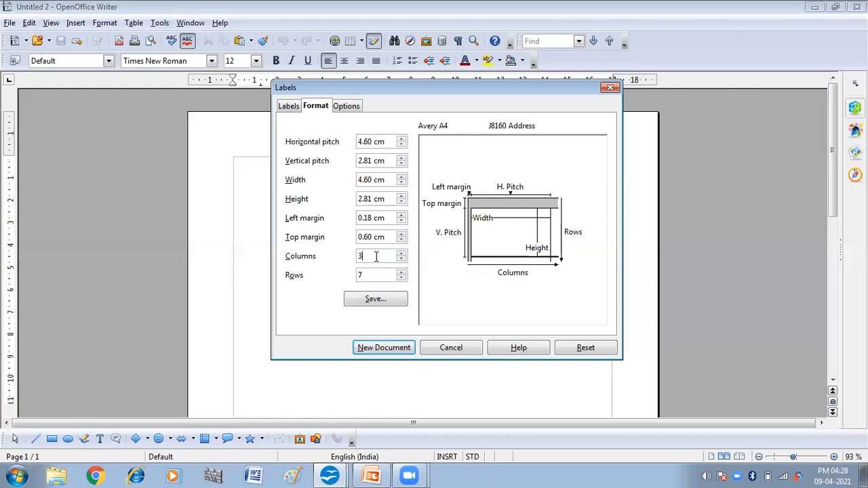
type("2")
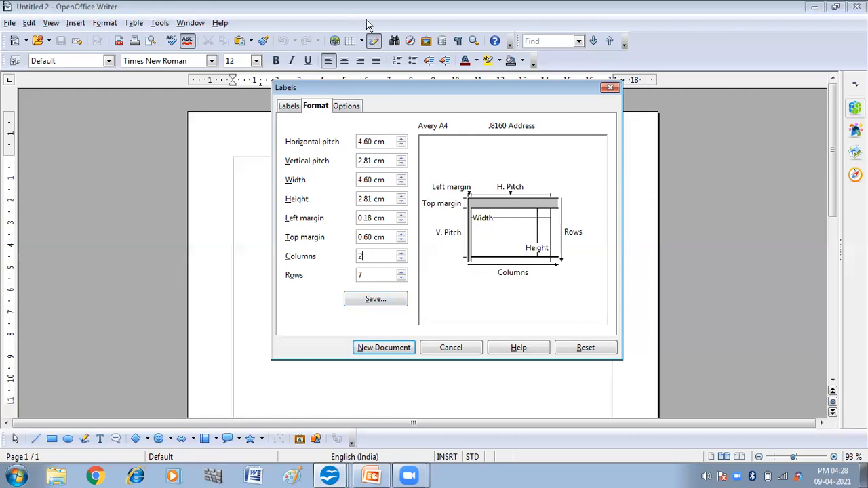
left_click(346, 106)
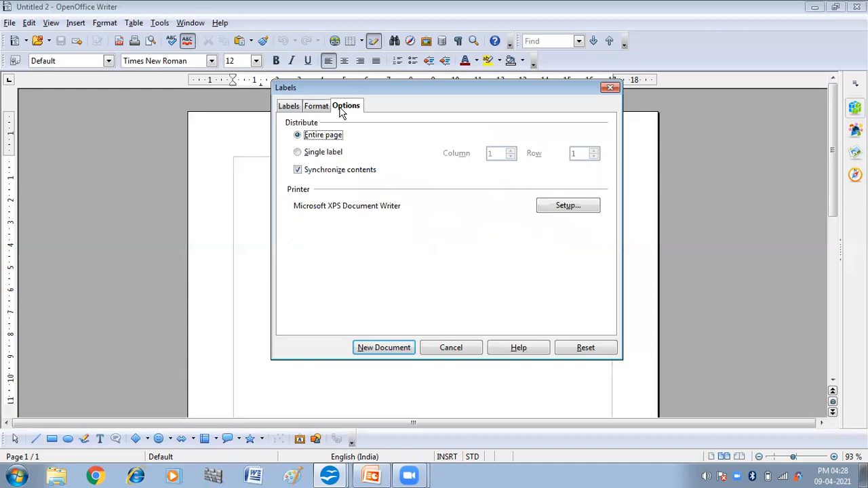
mouse_move(304, 183)
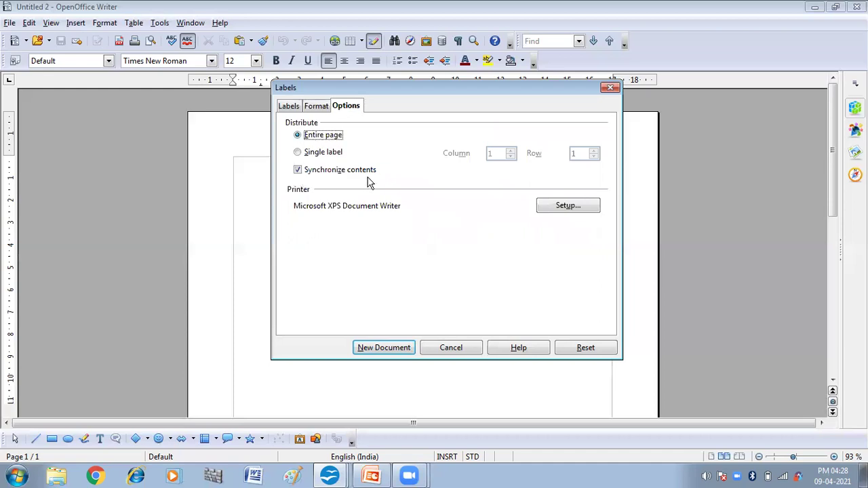
mouse_move(312, 185)
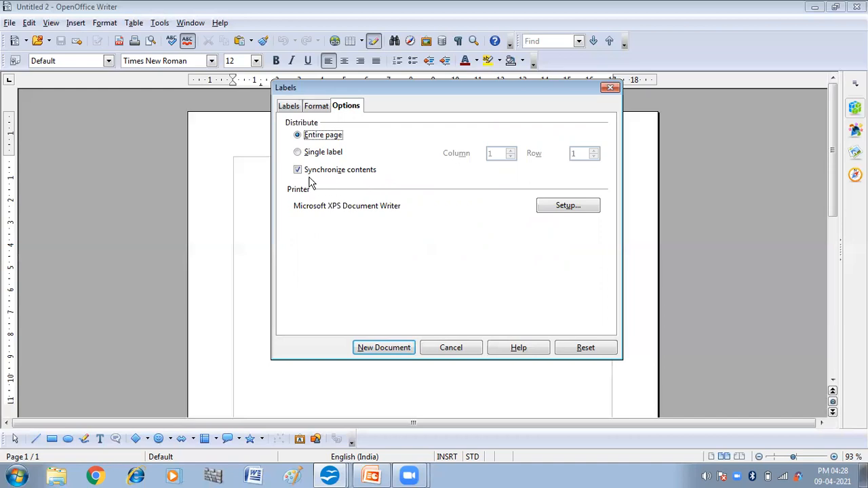
mouse_move(322, 182)
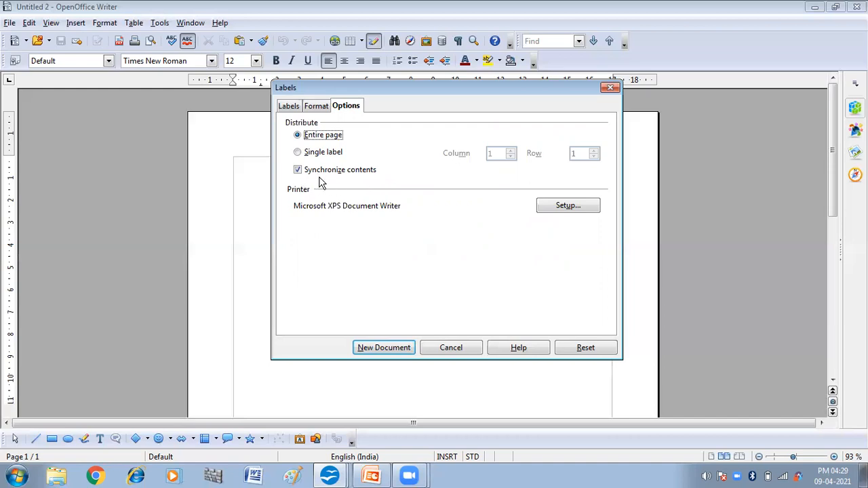
mouse_move(317, 183)
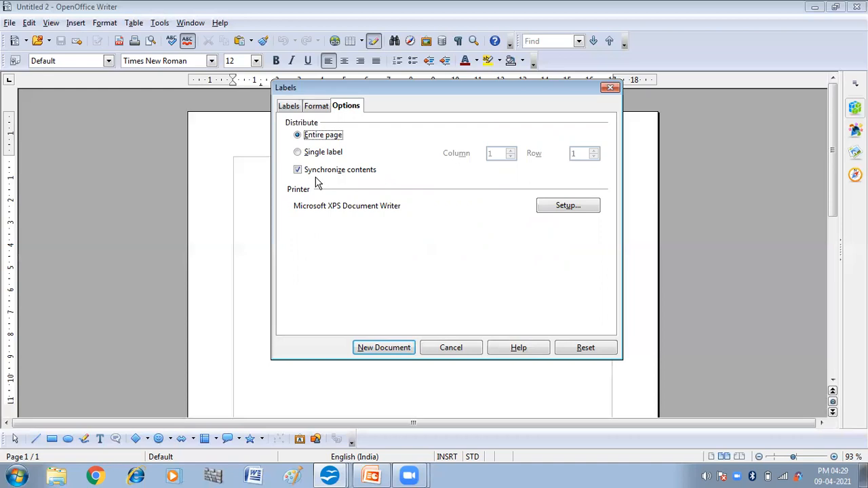
mouse_move(373, 182)
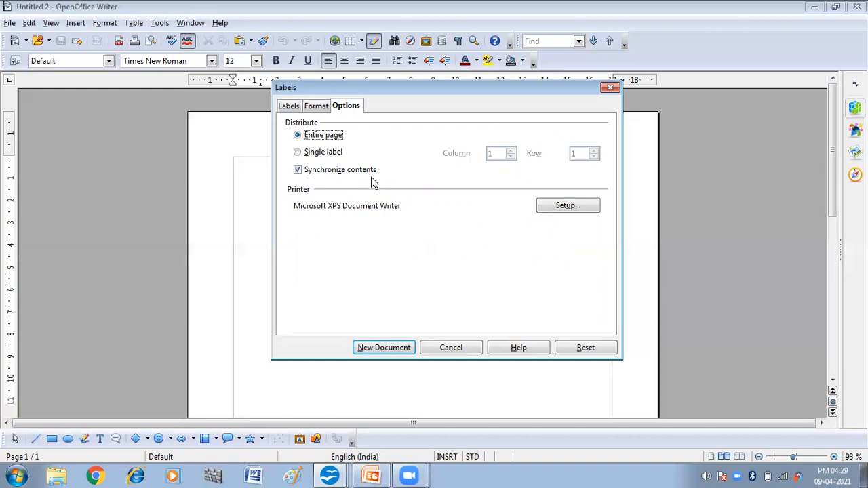
mouse_move(328, 179)
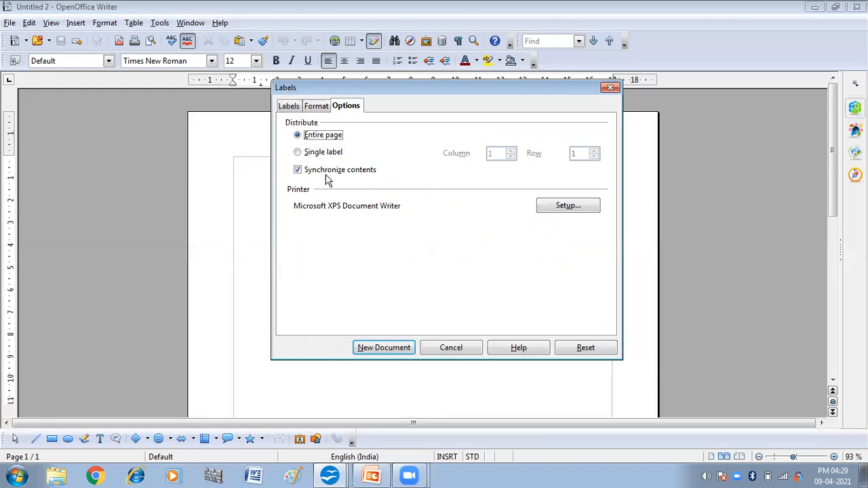
mouse_move(353, 183)
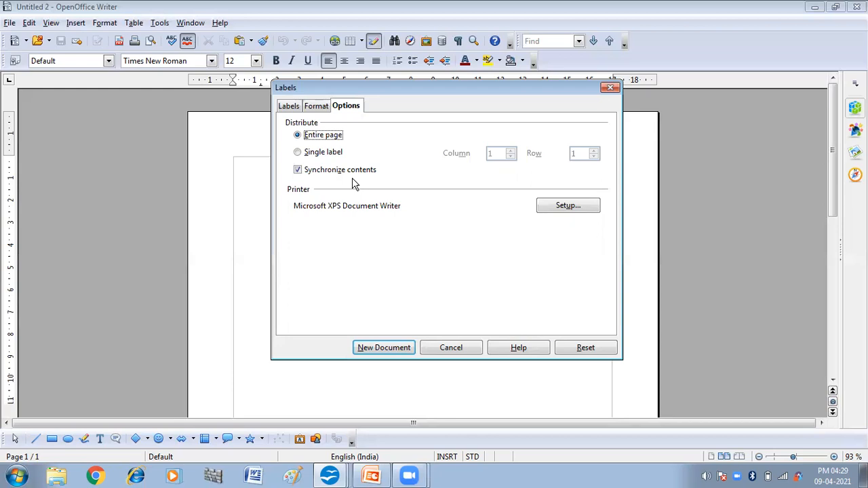
mouse_move(310, 183)
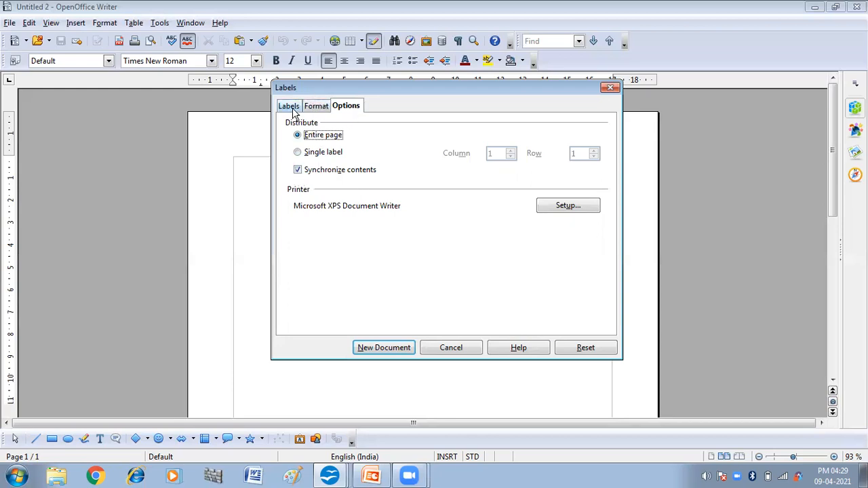
- Return to the Labels settings, now listing the custom User type 4.60 × 2.81 cm, 2 × 7
left_click(287, 106)
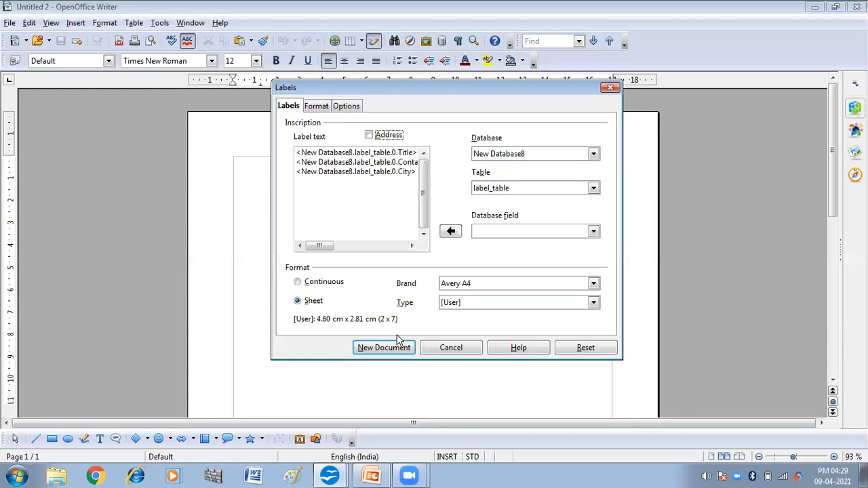
- Generate the two-column label sheet holding Title, First Name, Last Name, Contact Number and City fields
left_click(382, 347)
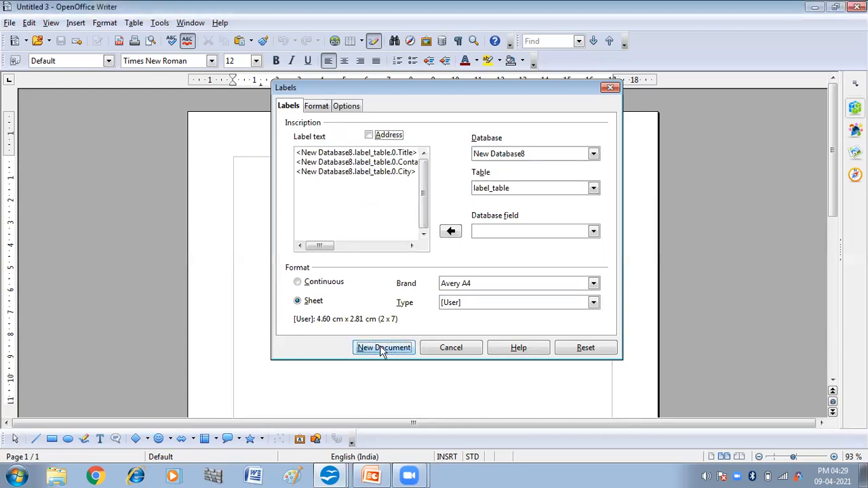
left_click(383, 347)
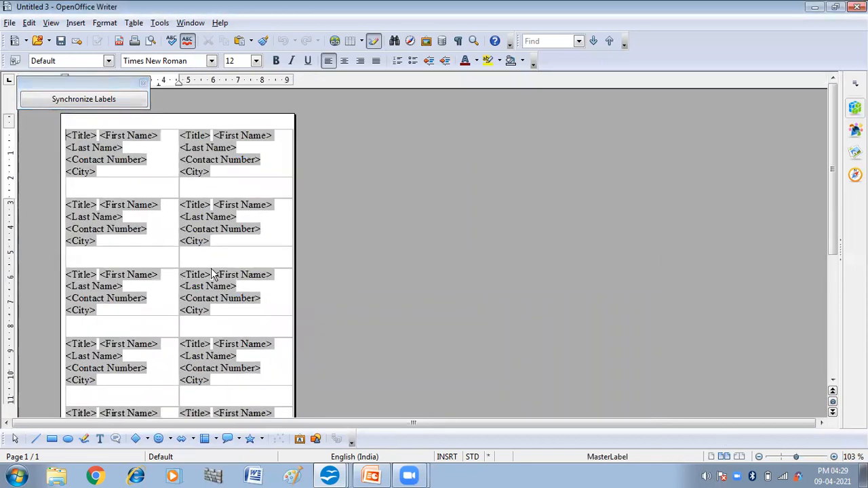
mouse_move(105, 160)
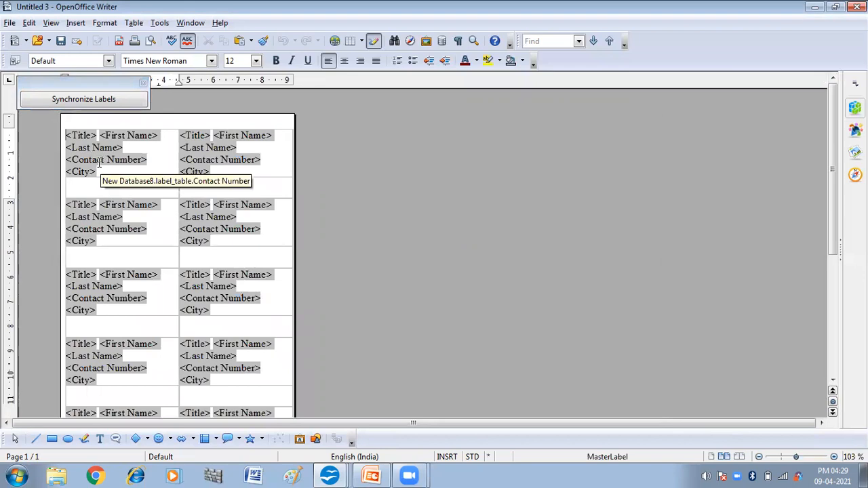
mouse_move(81, 136)
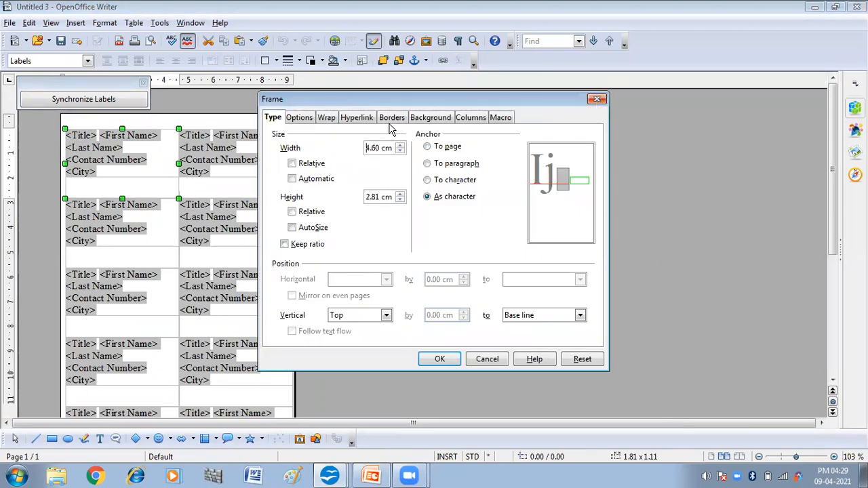
- Set the label frame background colour to Yellow 2 and apply it
left_click(432, 117)
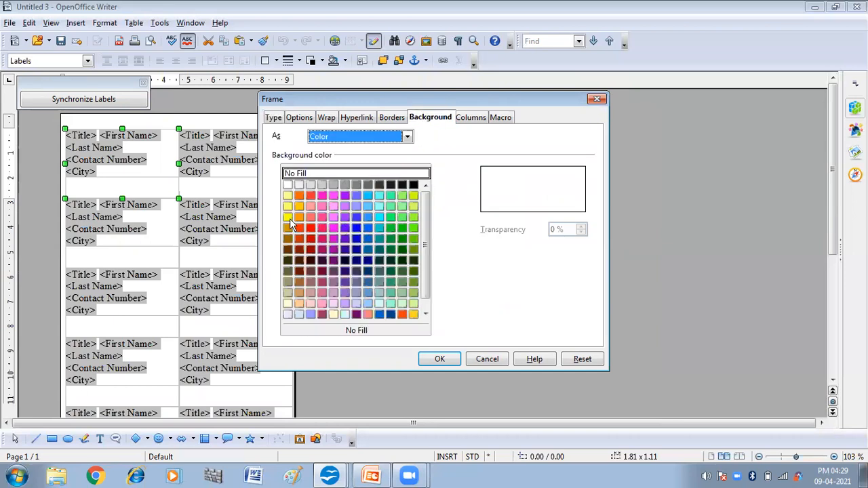
left_click(287, 217)
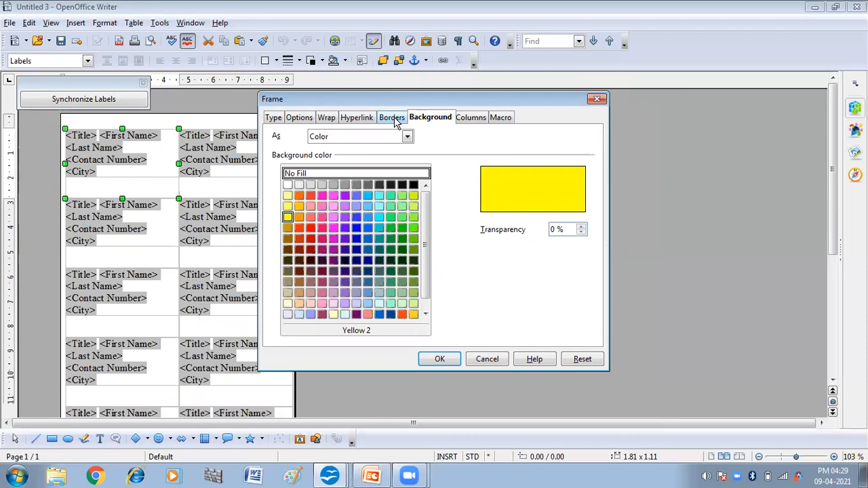
mouse_move(310, 229)
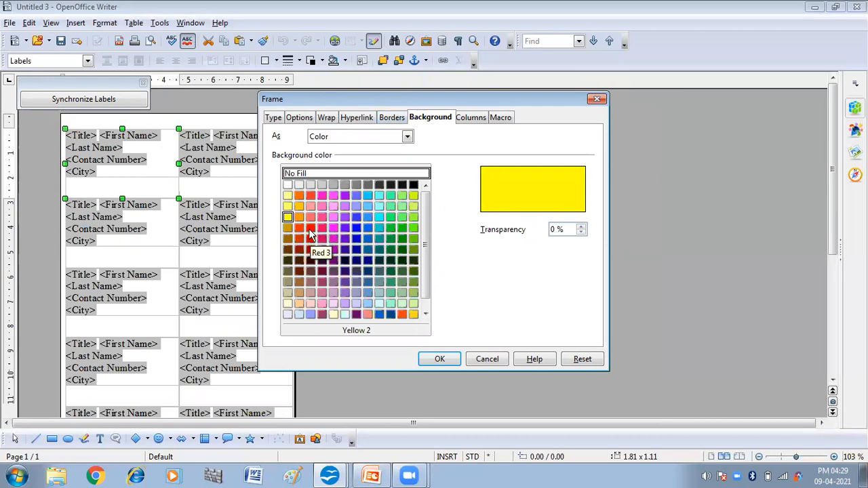
left_click(439, 357)
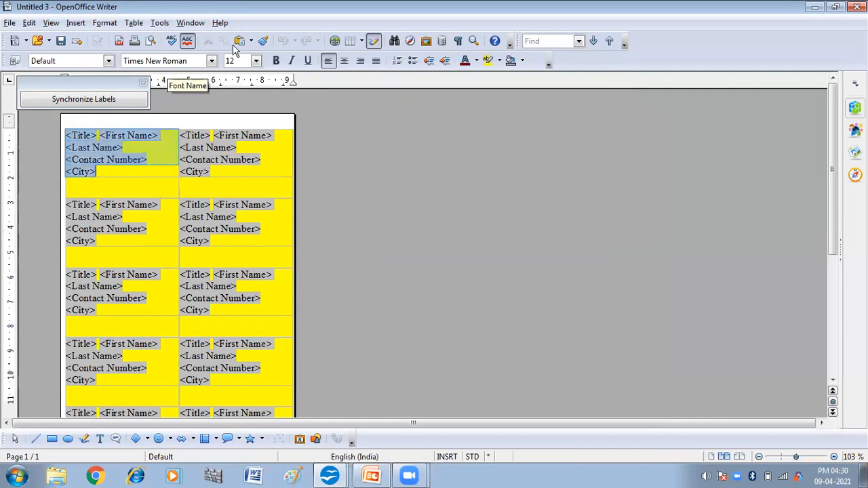
- Format the first label in 14 pt Trebuchet MS and synchronize it to all labels
left_click(255, 60)
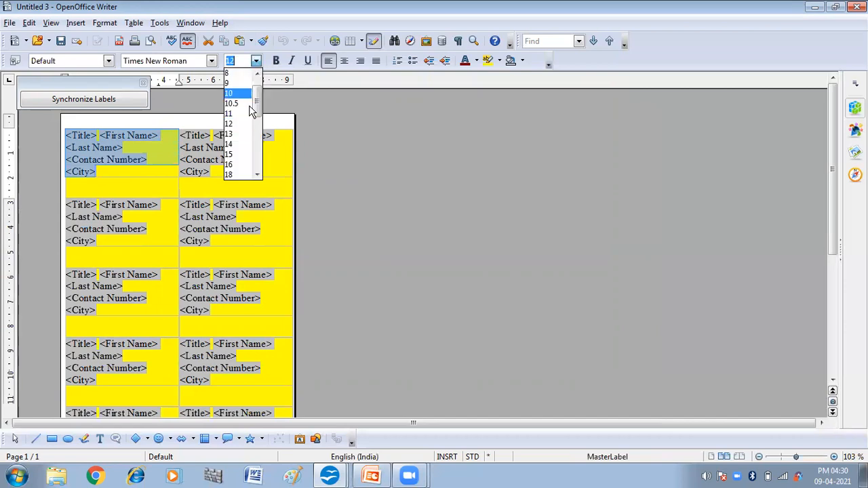
mouse_move(233, 134)
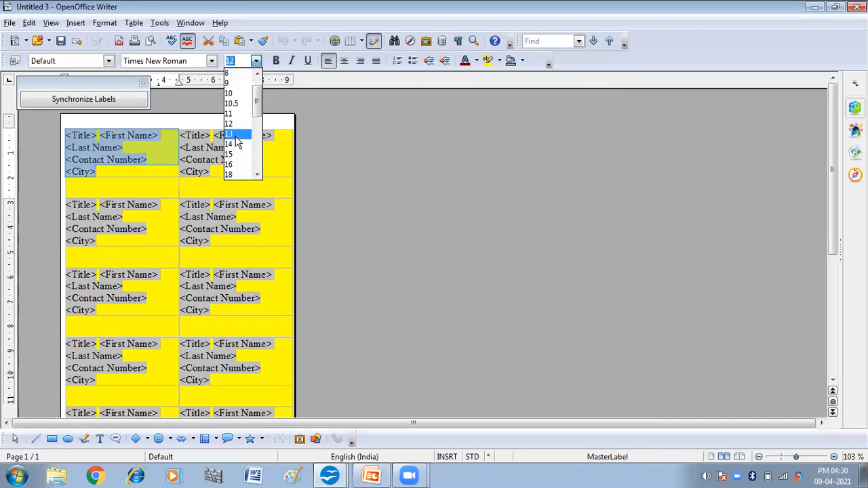
left_click(231, 144)
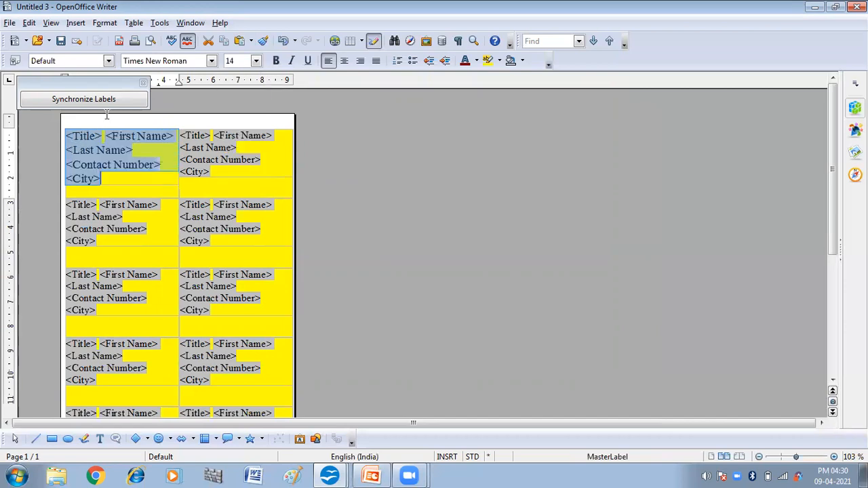
left_click(211, 59)
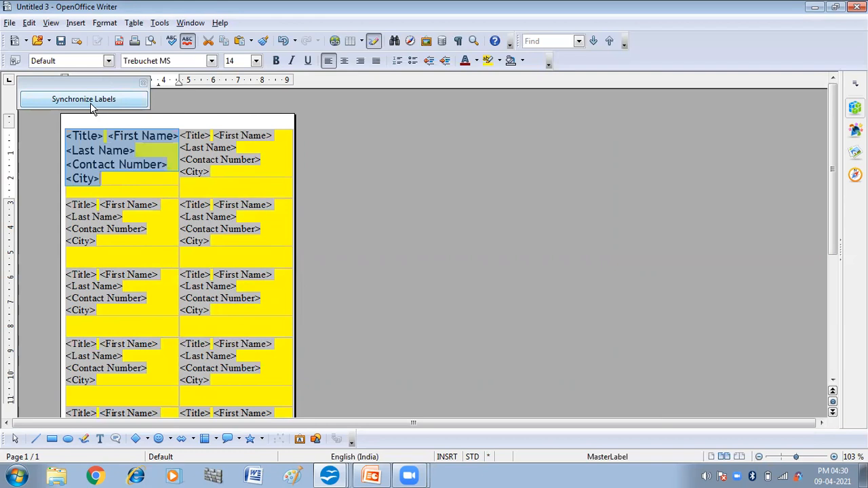
mouse_move(87, 103)
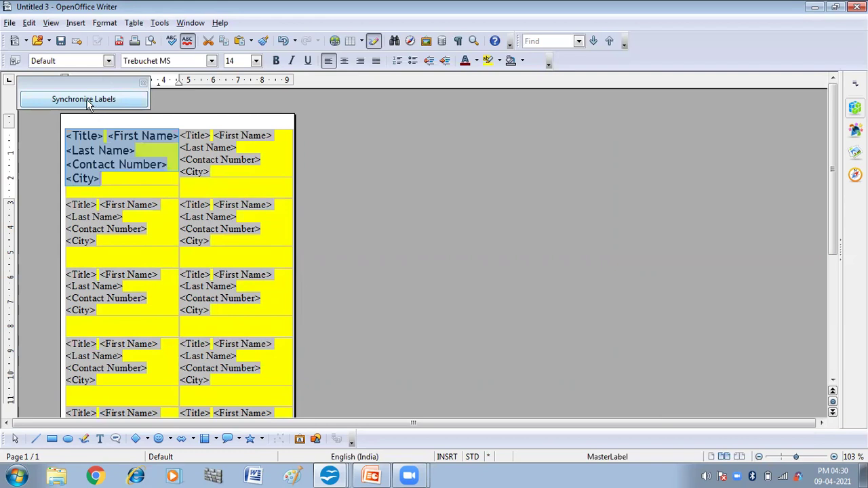
left_click(84, 99)
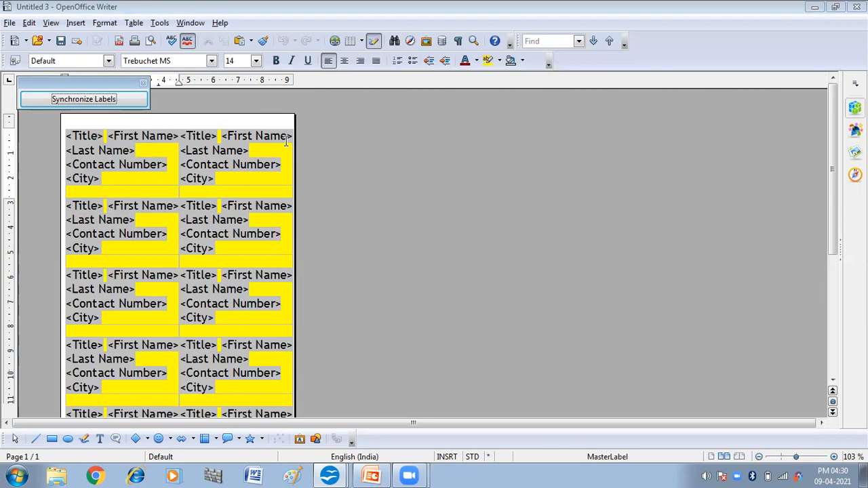
mouse_move(195, 190)
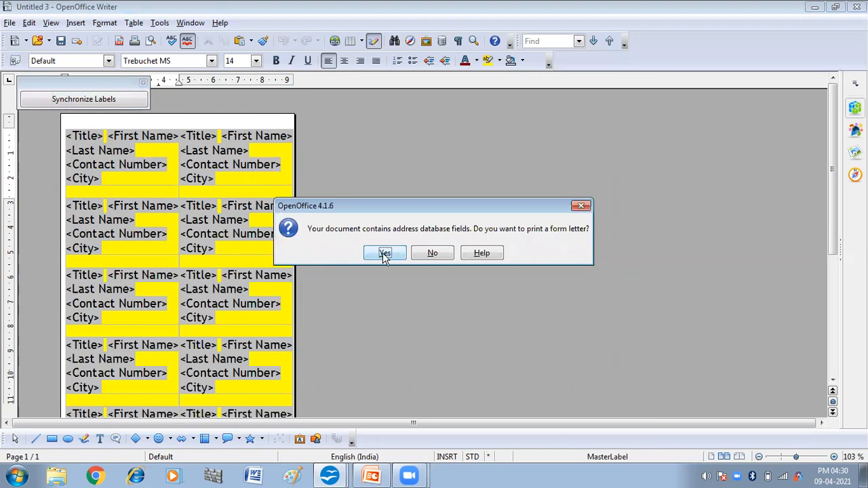
- Confirm form-letter printing and try selecting one, four, none, then further-down address records
left_click(384, 254)
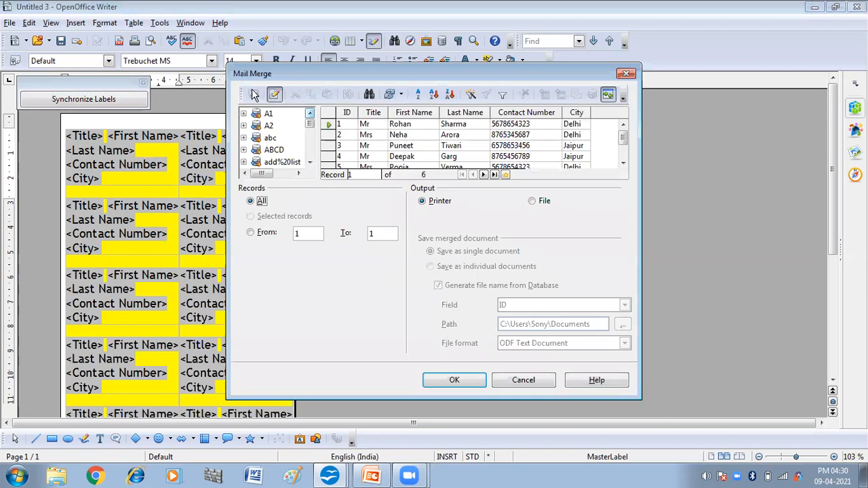
mouse_move(369, 95)
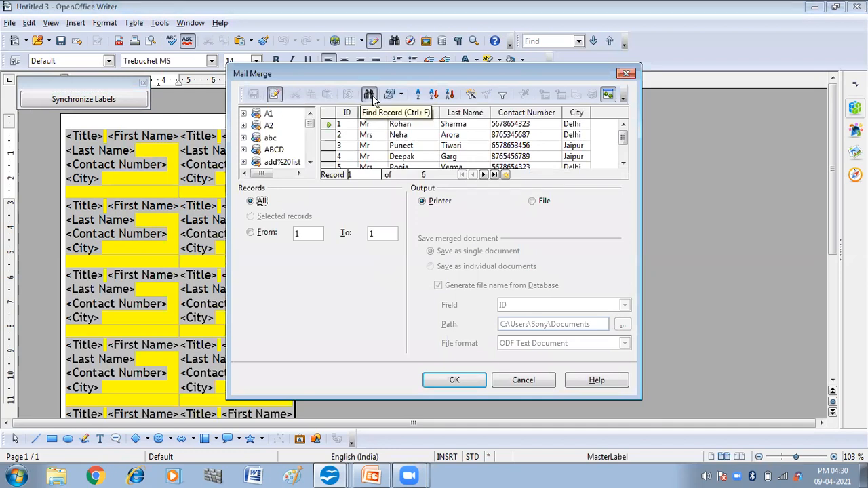
mouse_move(382, 128)
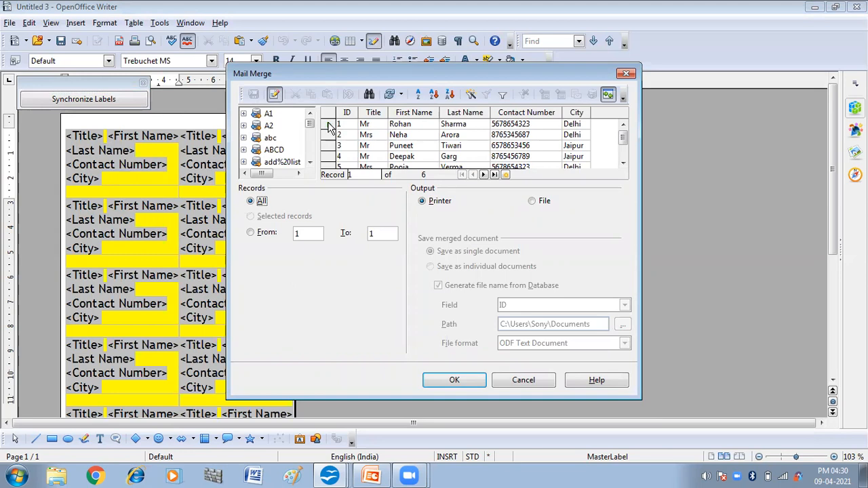
left_click(328, 123)
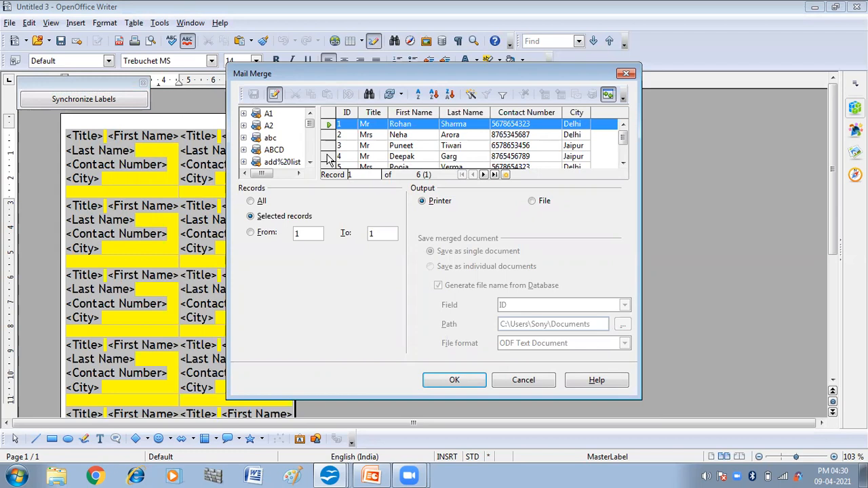
left_click(347, 156)
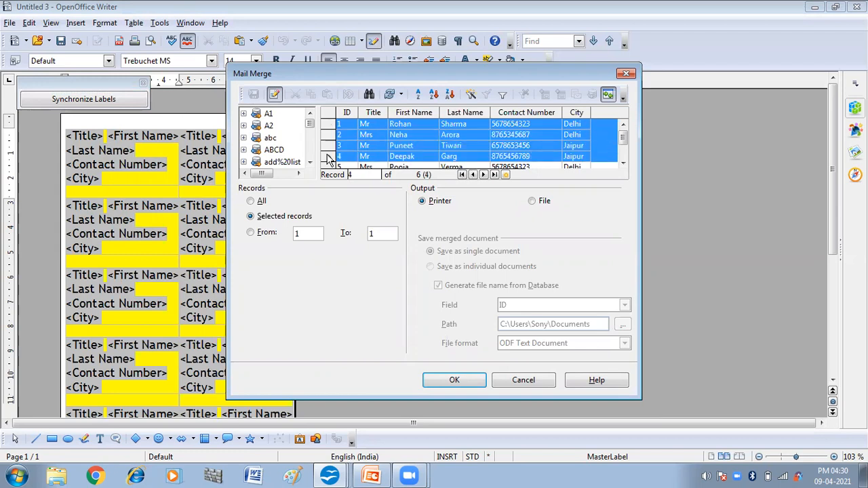
left_click(250, 200)
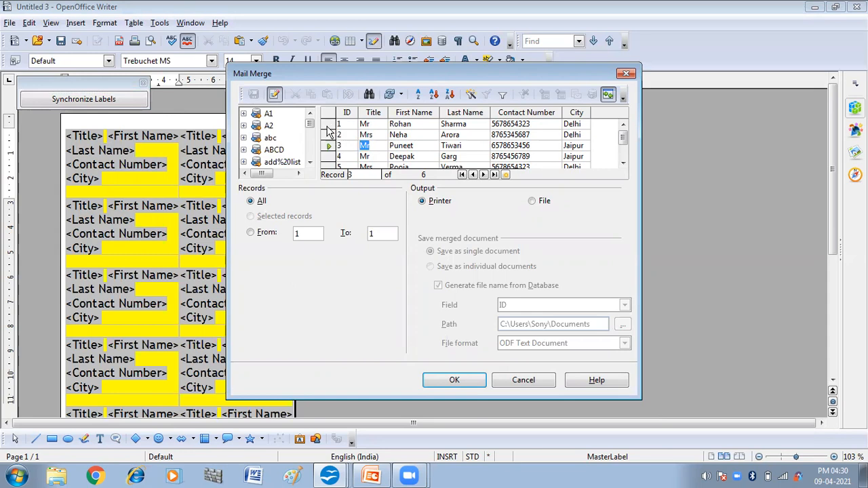
left_click(328, 123)
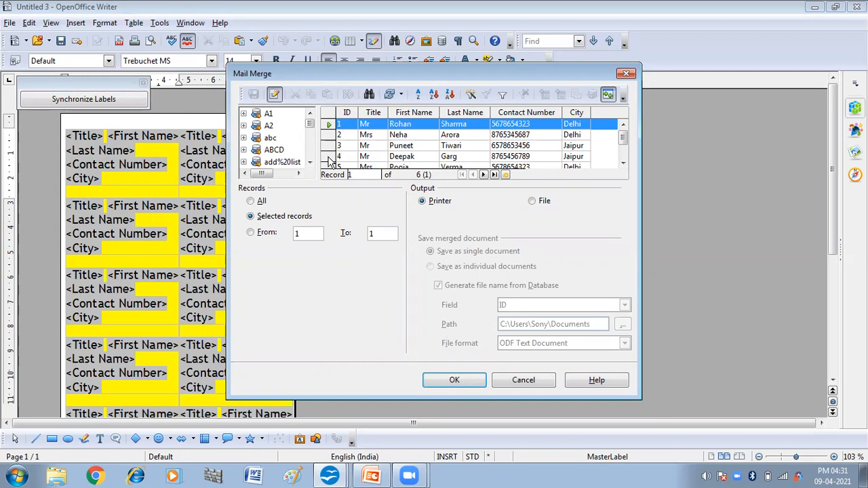
left_click(400, 156)
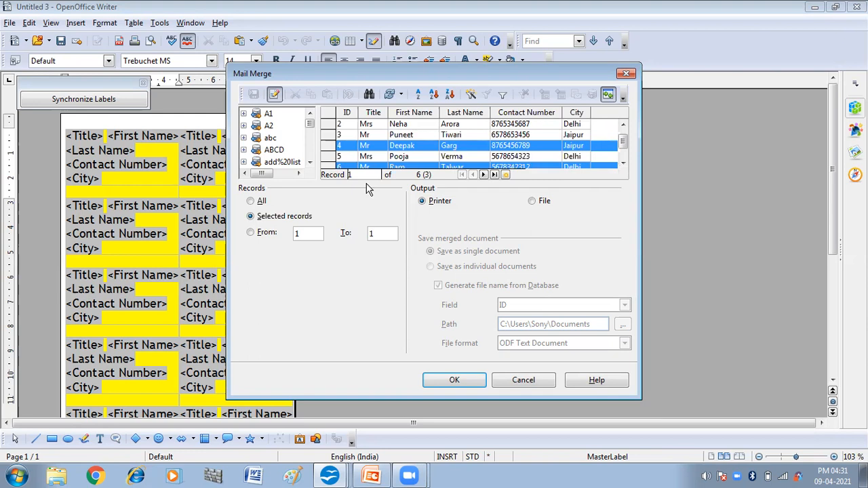
mouse_move(306, 233)
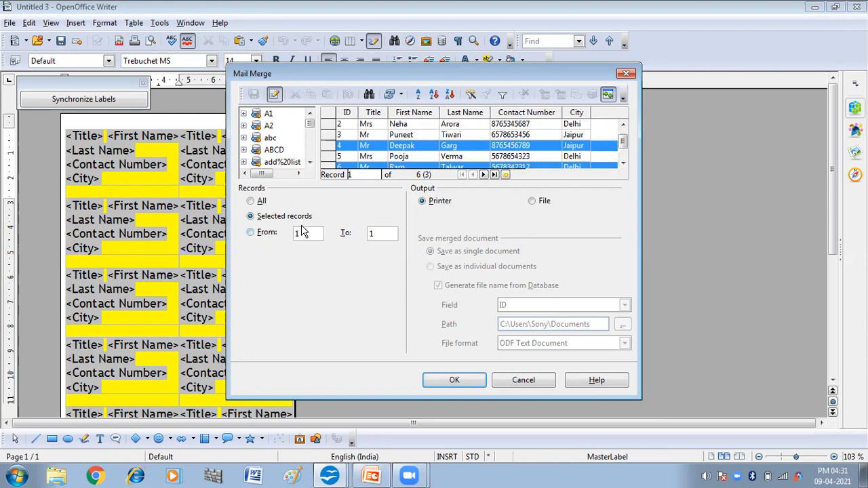
mouse_move(342, 224)
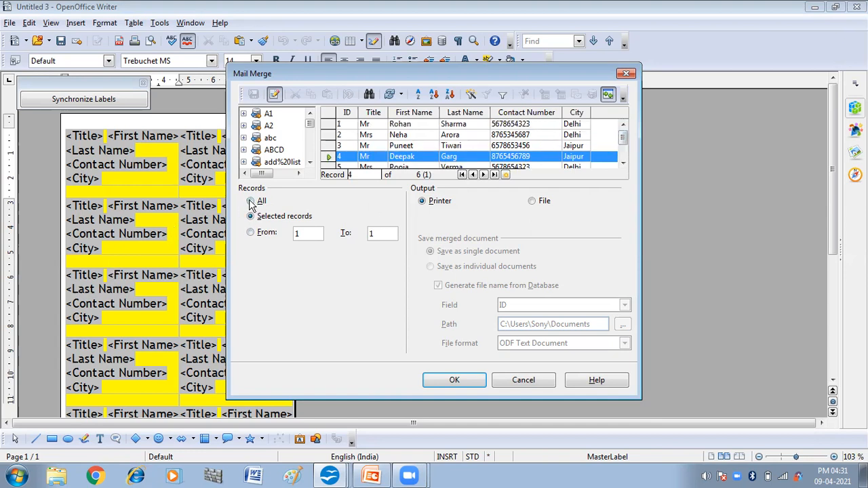
- Set Records to All and run the merge toward the Microsoft XPS Document Writer
left_click(250, 201)
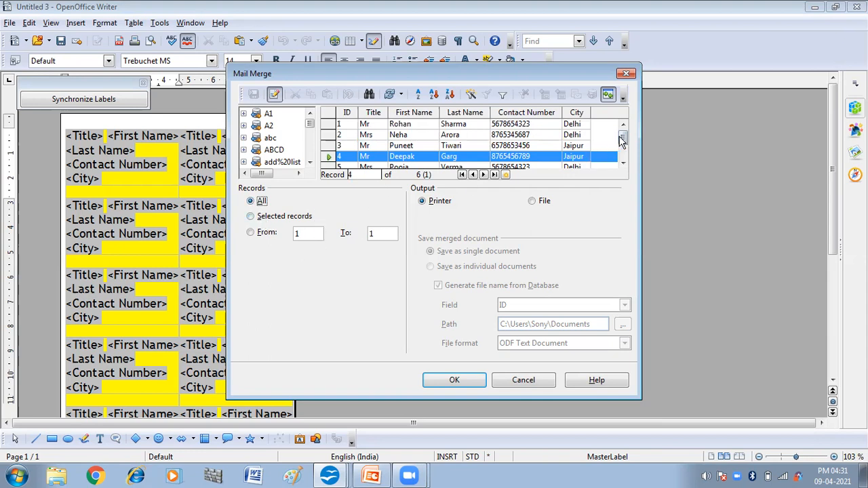
left_click(621, 142)
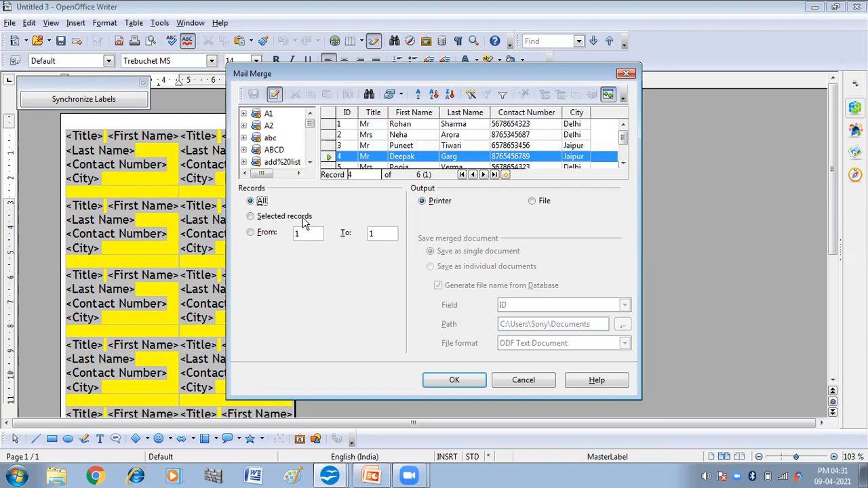
mouse_move(280, 355)
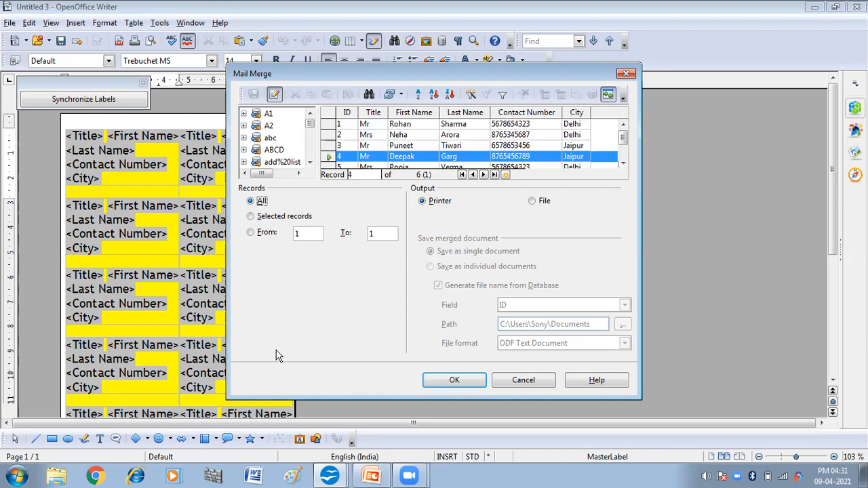
mouse_move(264, 233)
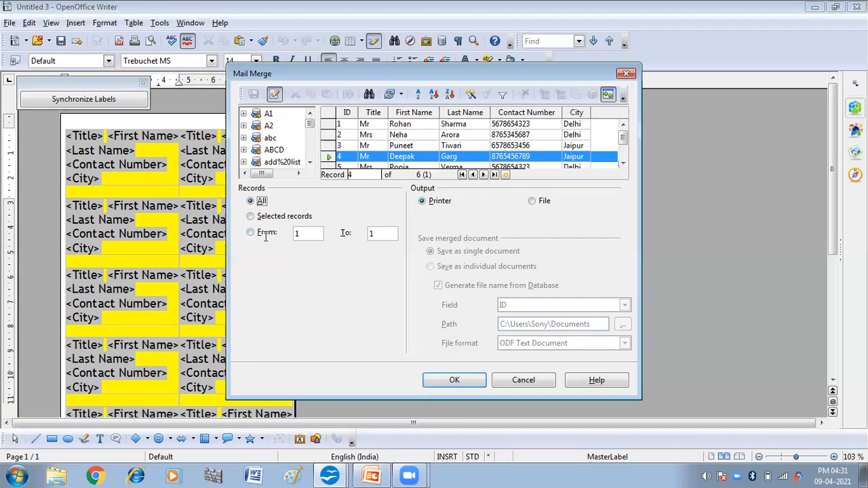
mouse_move(588, 169)
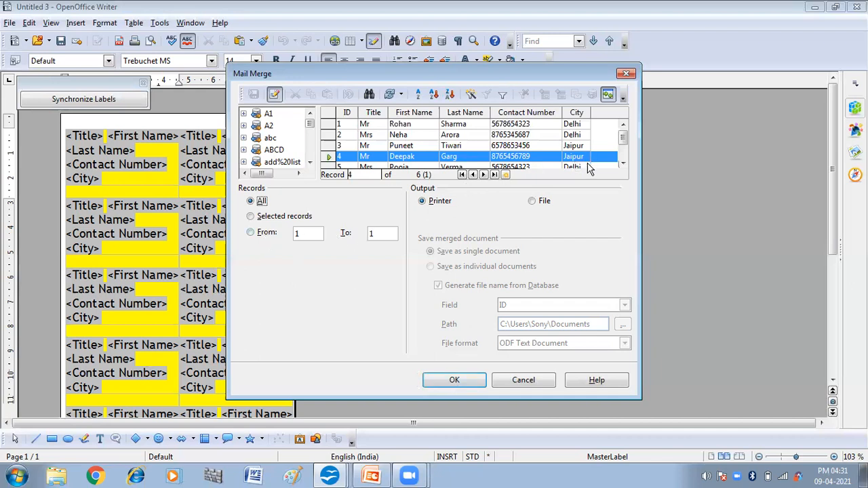
mouse_move(454, 379)
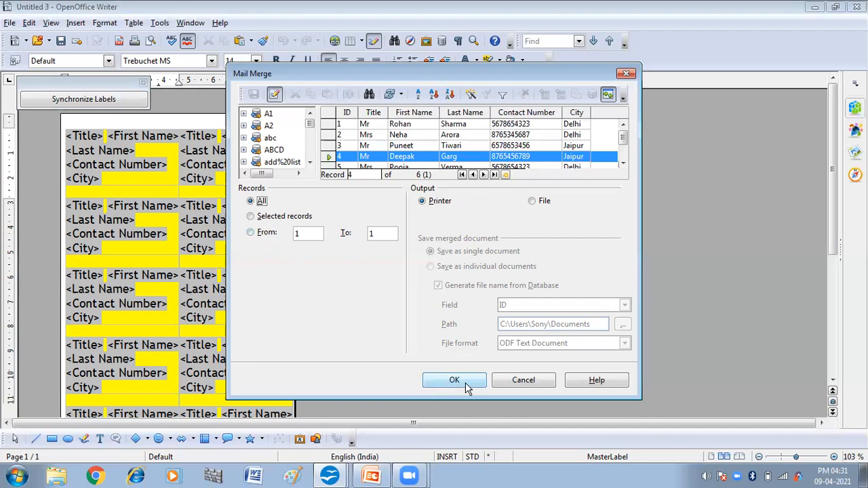
left_click(454, 379)
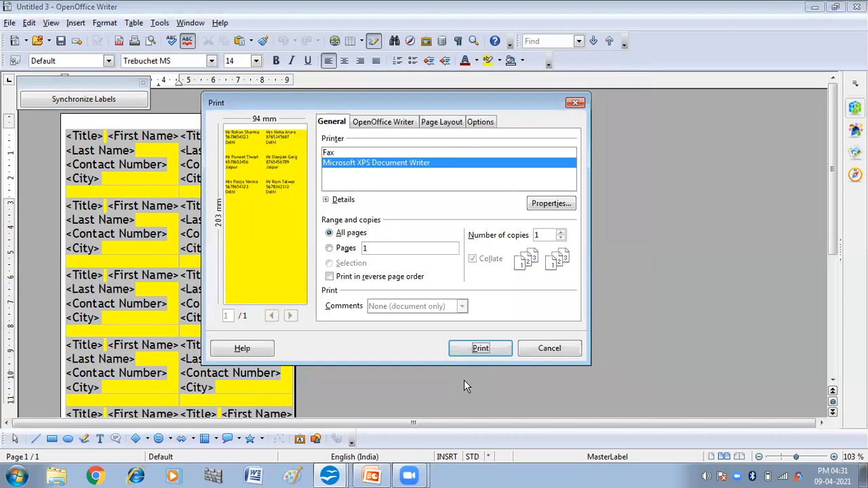
mouse_move(346, 314)
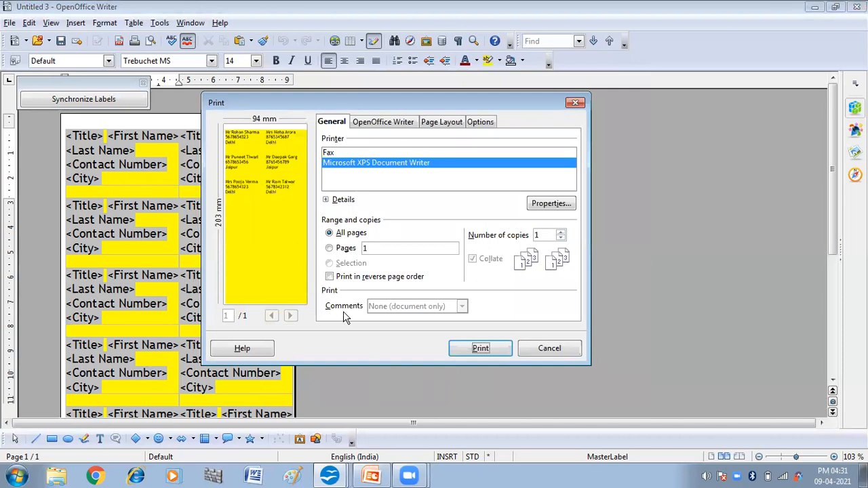
mouse_move(434, 175)
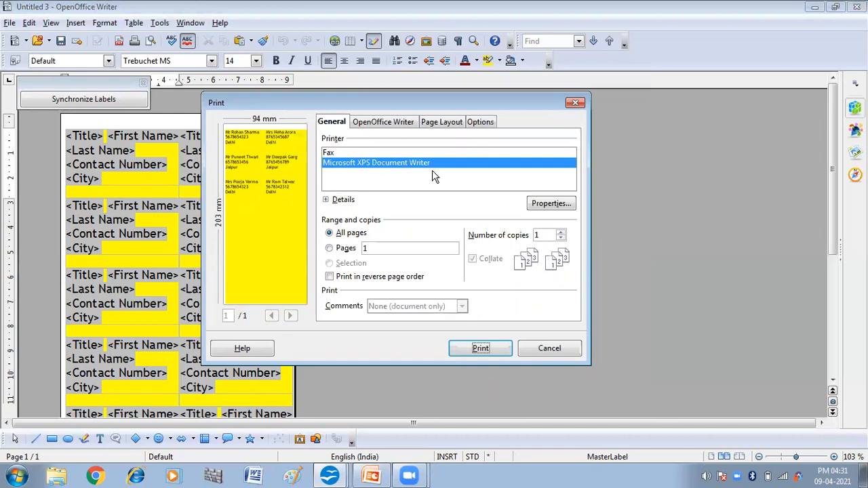
mouse_move(441, 346)
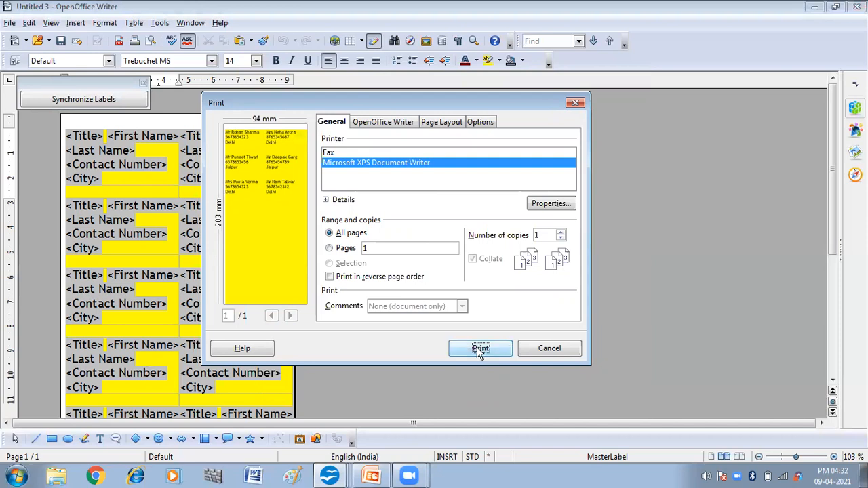
- Print the merged labels to an XPS file saved as MAILING LABELS
left_click(480, 347)
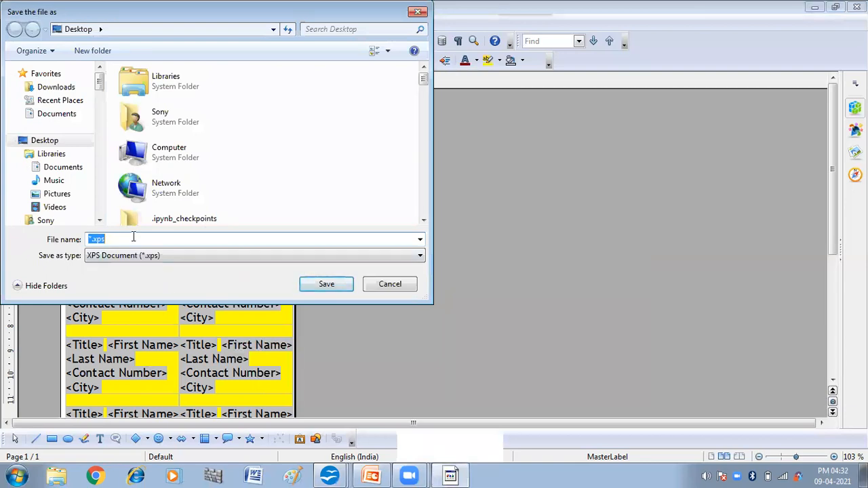
type("MAILING LABELS")
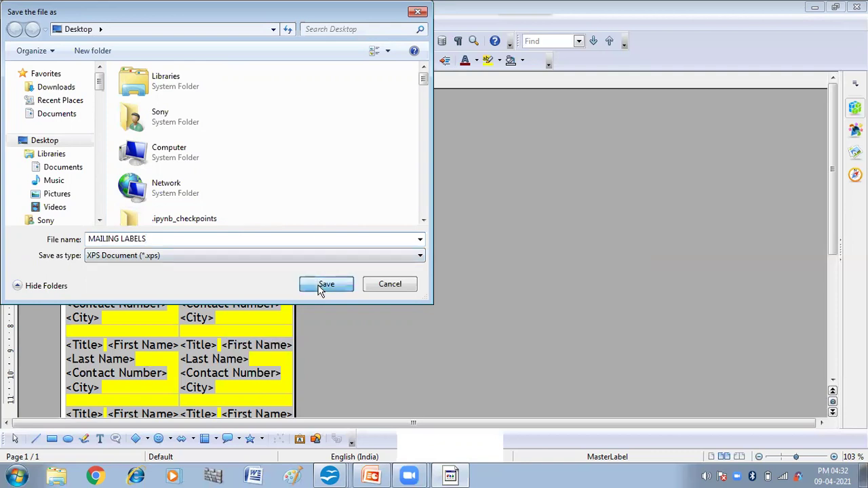
left_click(325, 285)
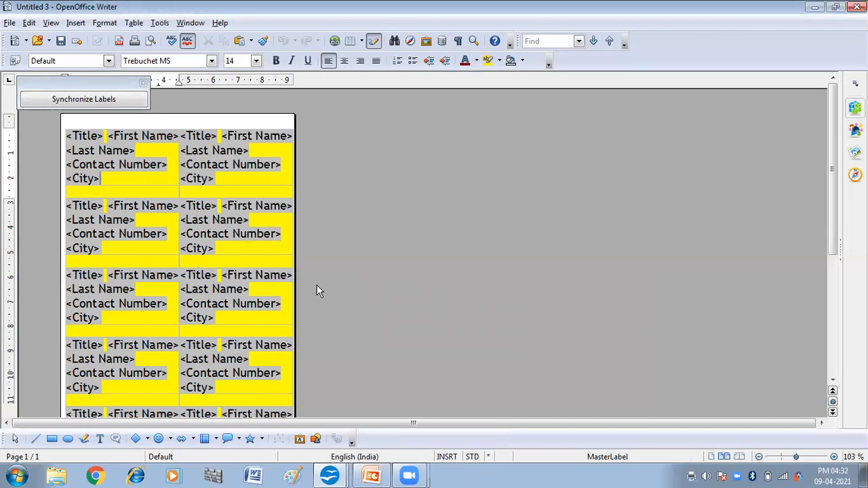
mouse_move(814, 11)
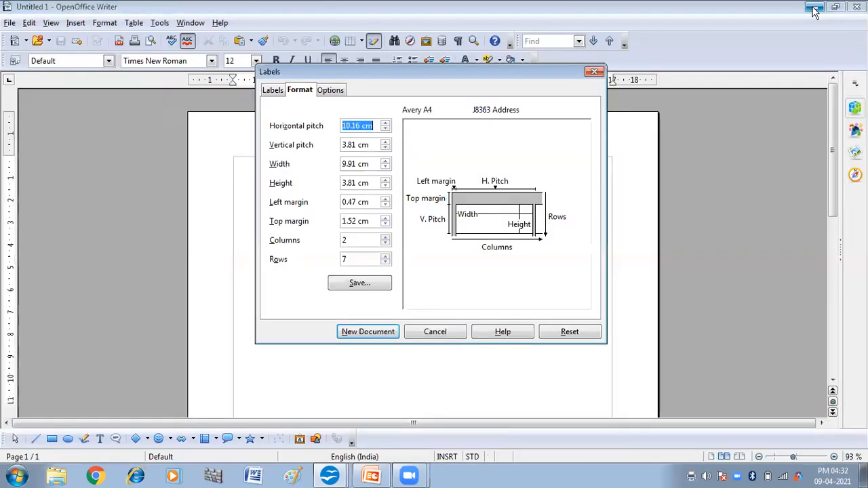
- Minimize the windows and open MAILING LABELS from the desktop to view the six addresses
left_click(808, 8)
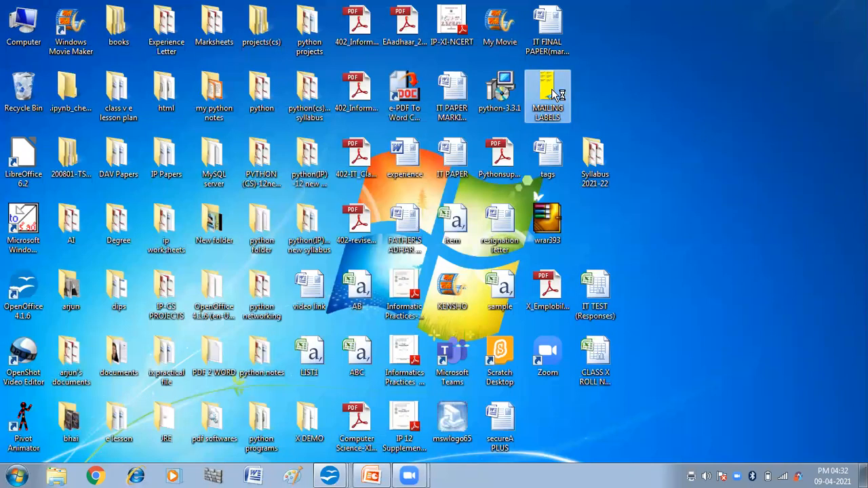
double_click(548, 95)
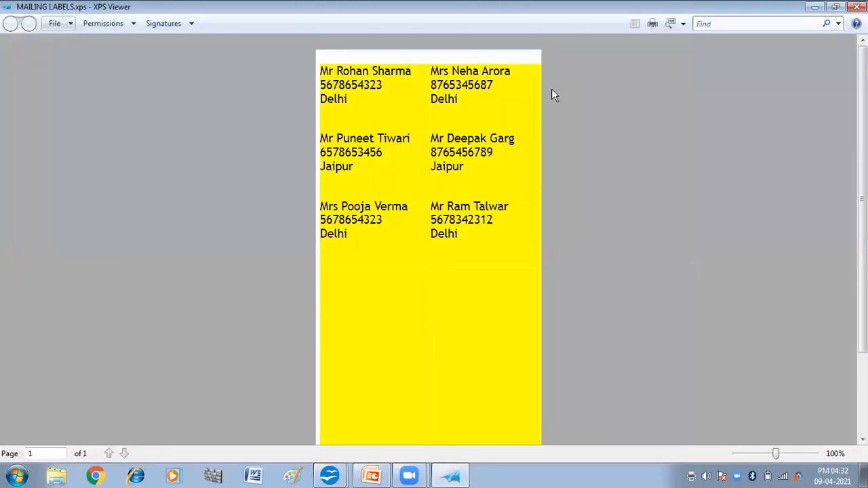